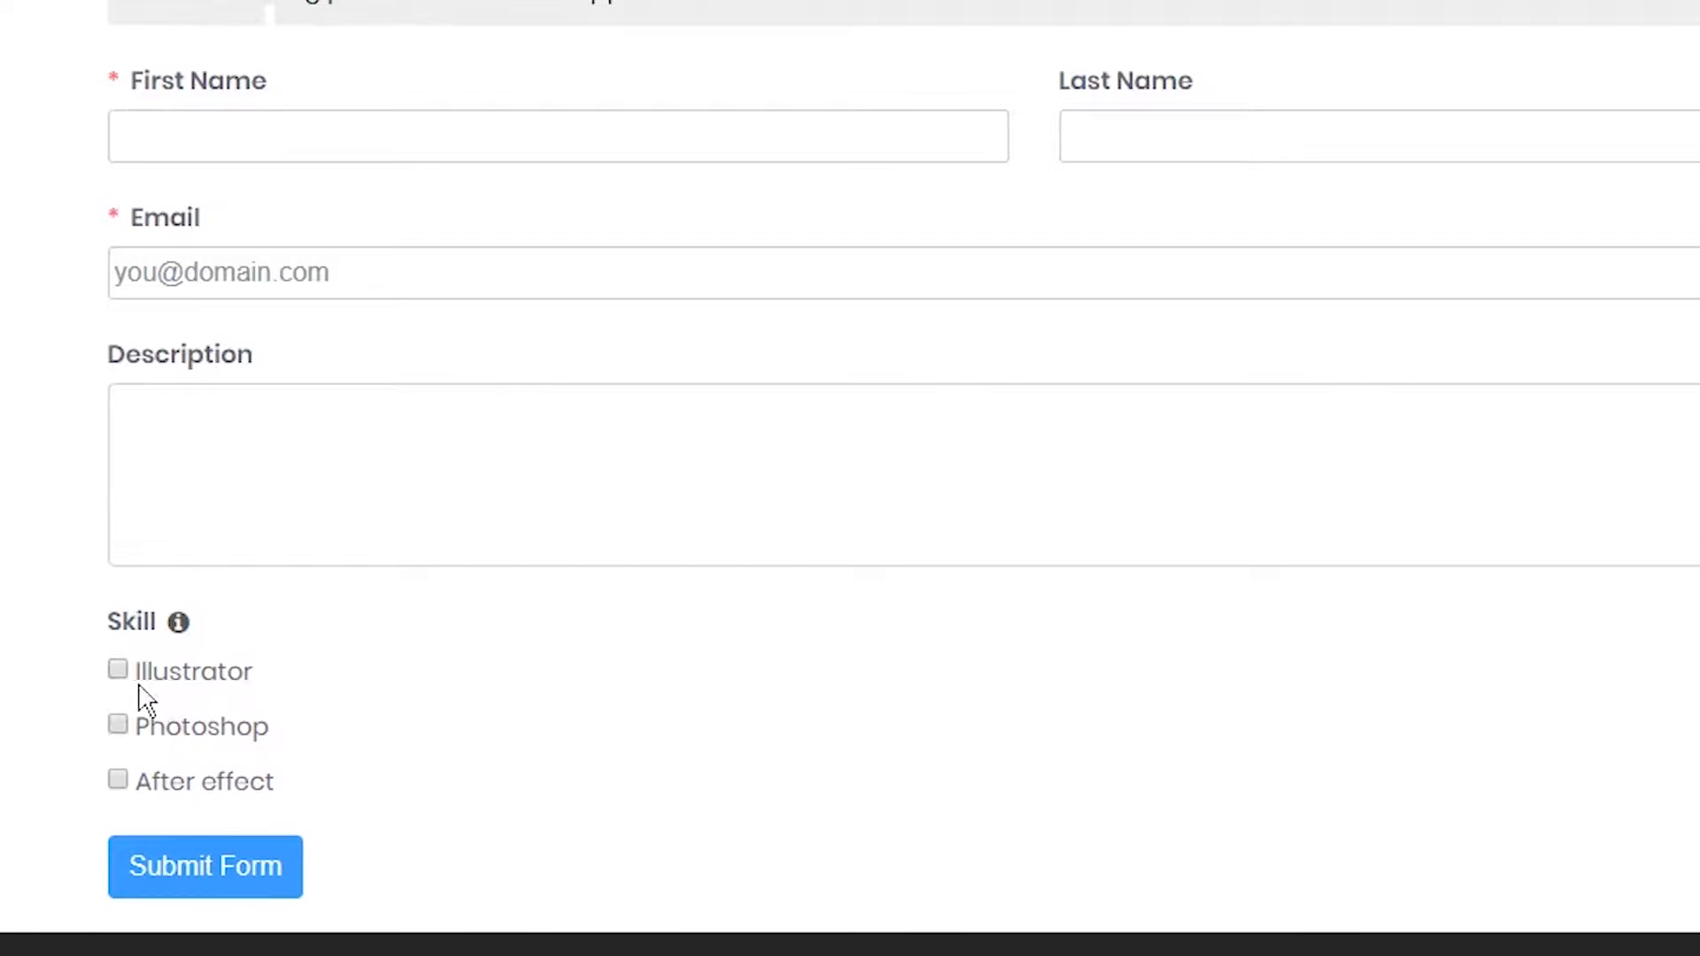
# Tick Illustrator and After effect under Skill in the preview, leaving Photoshop unticked.
pyautogui.scroll(-3)
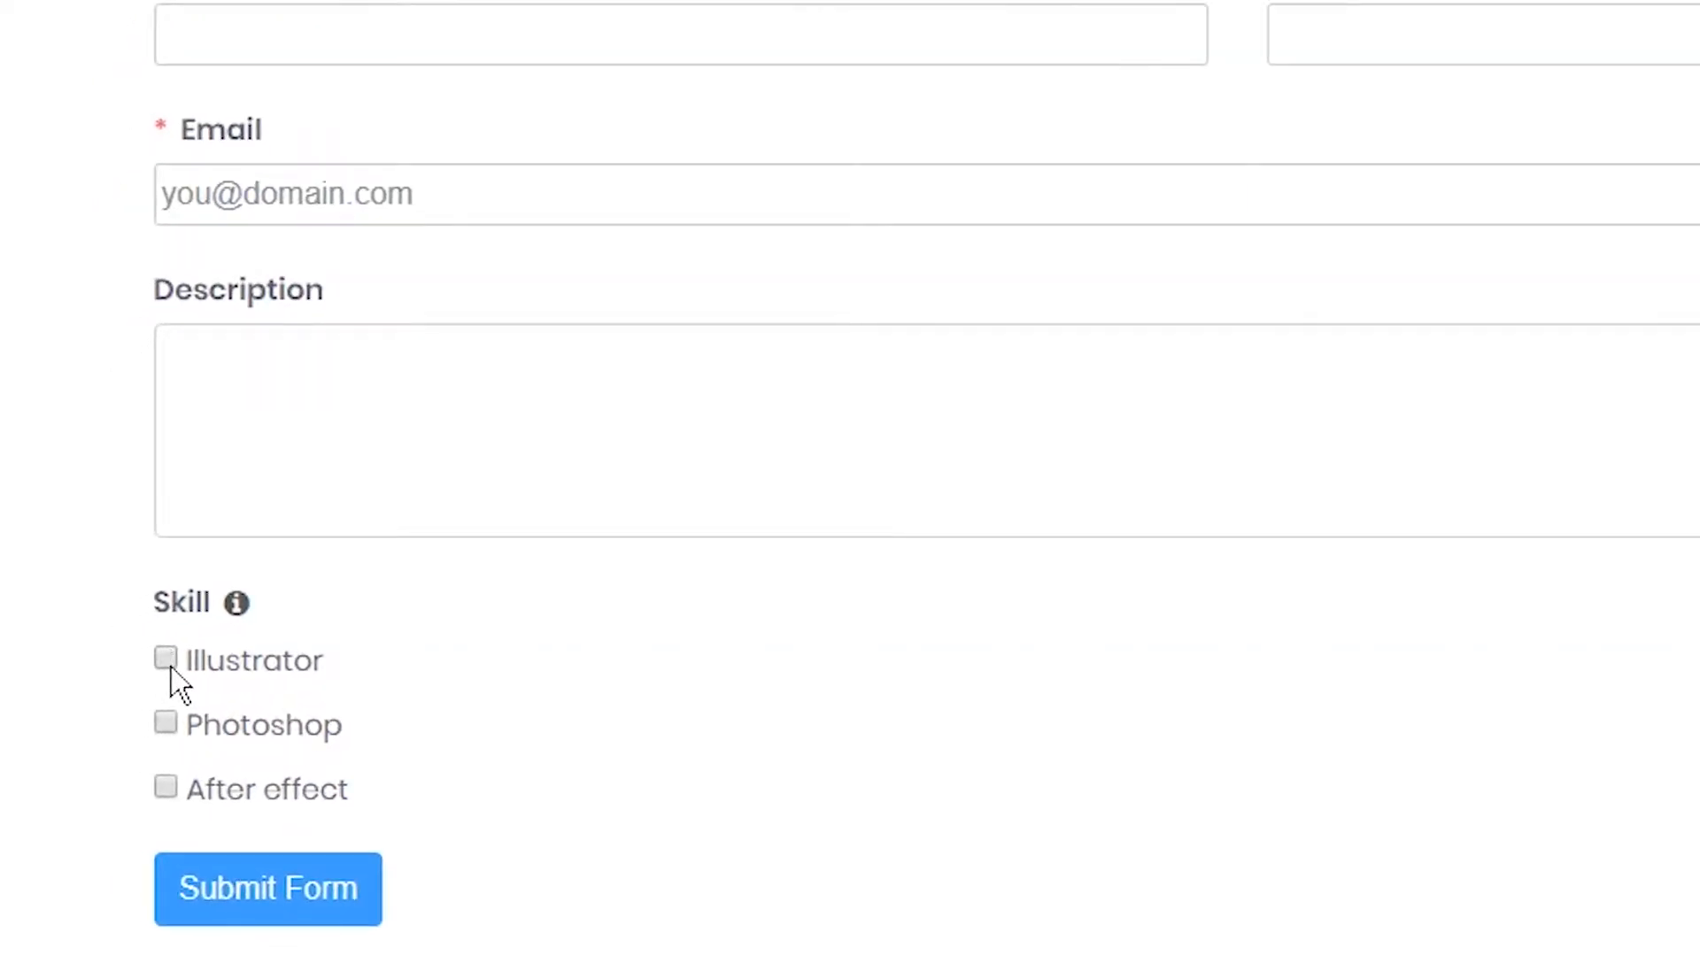
pyautogui.click(165, 725)
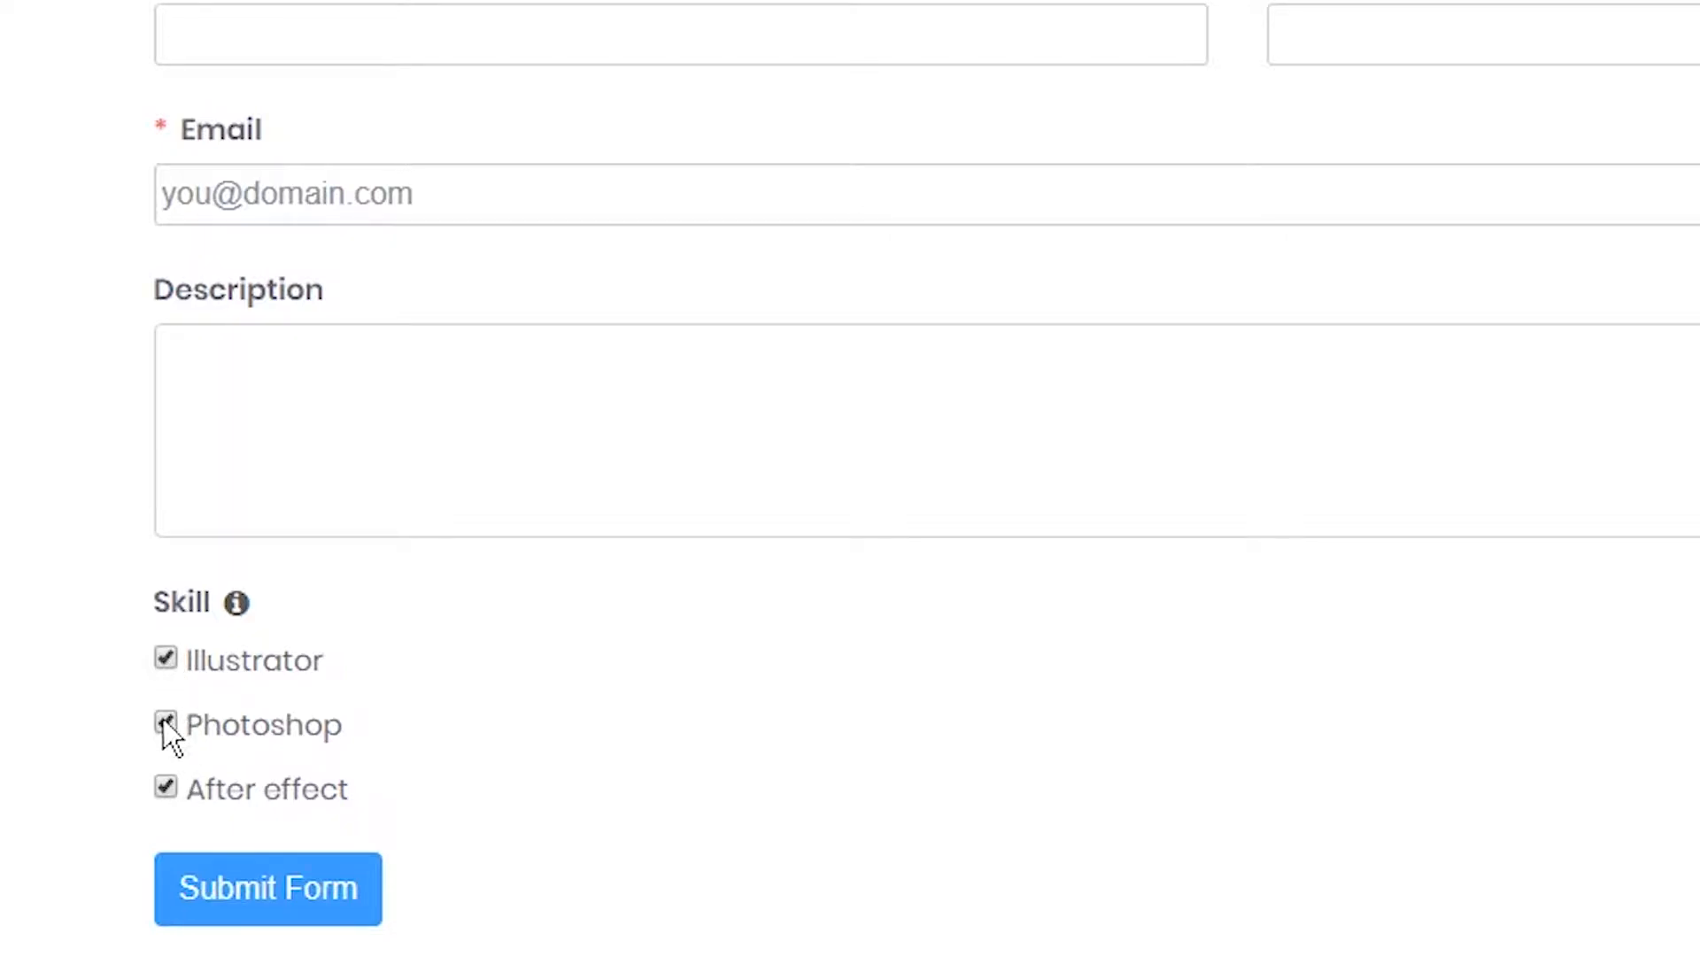
pyautogui.click(166, 723)
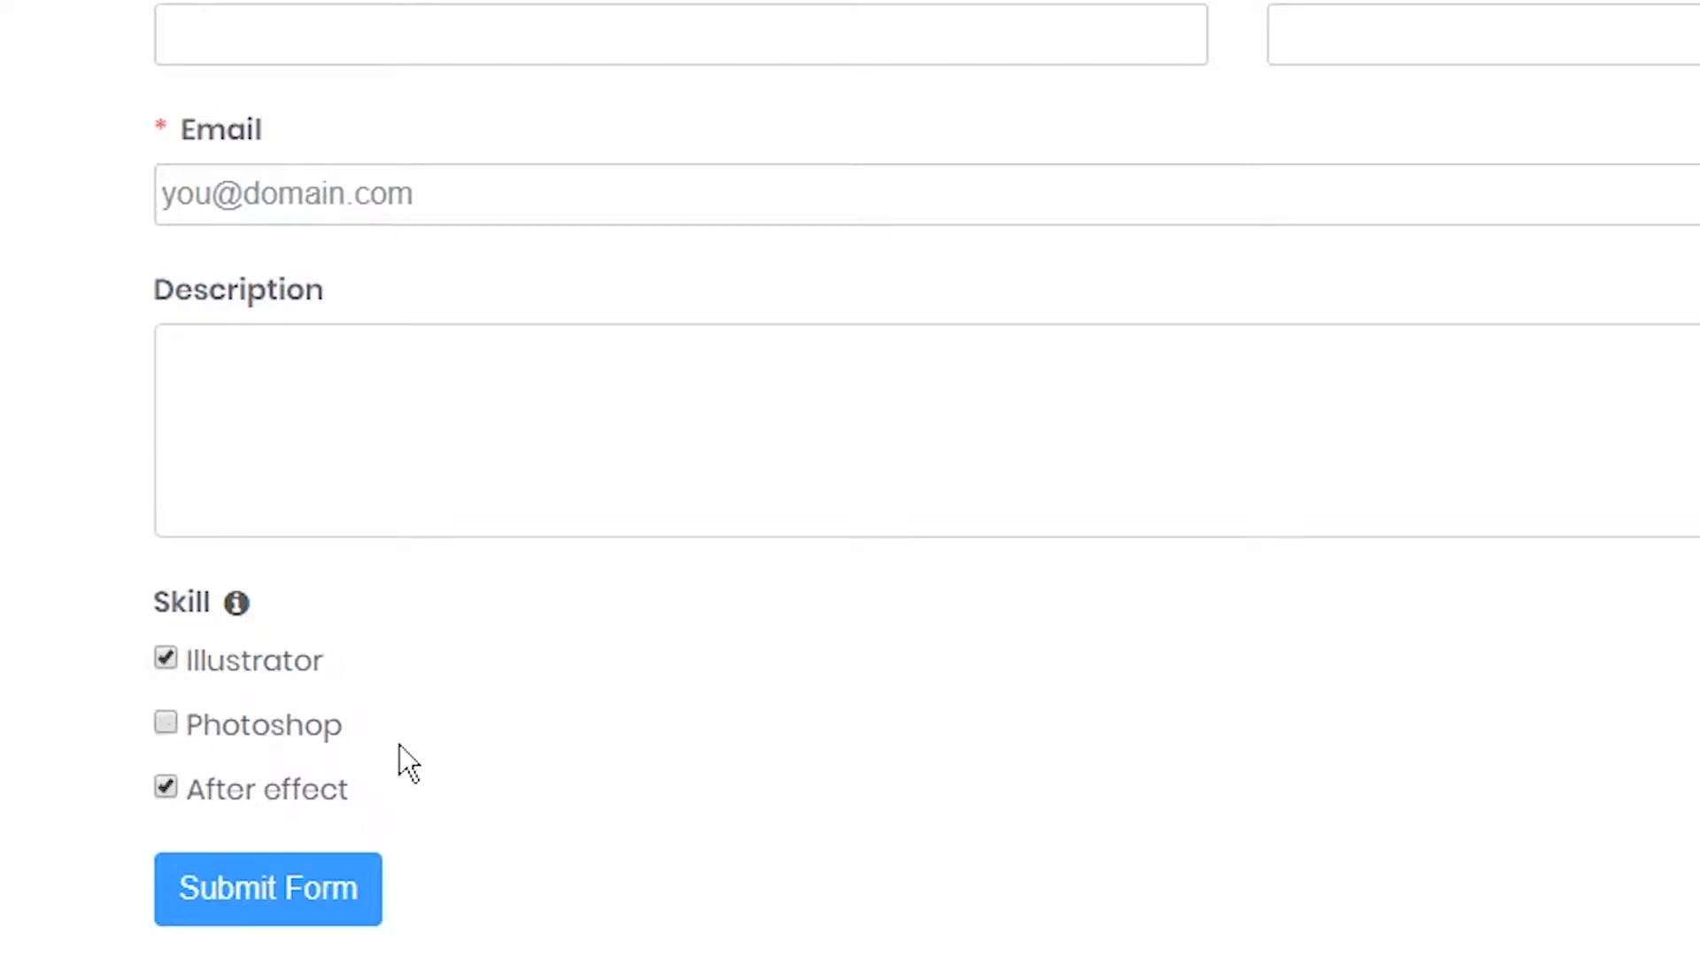
pyautogui.moveTo(448, 791)
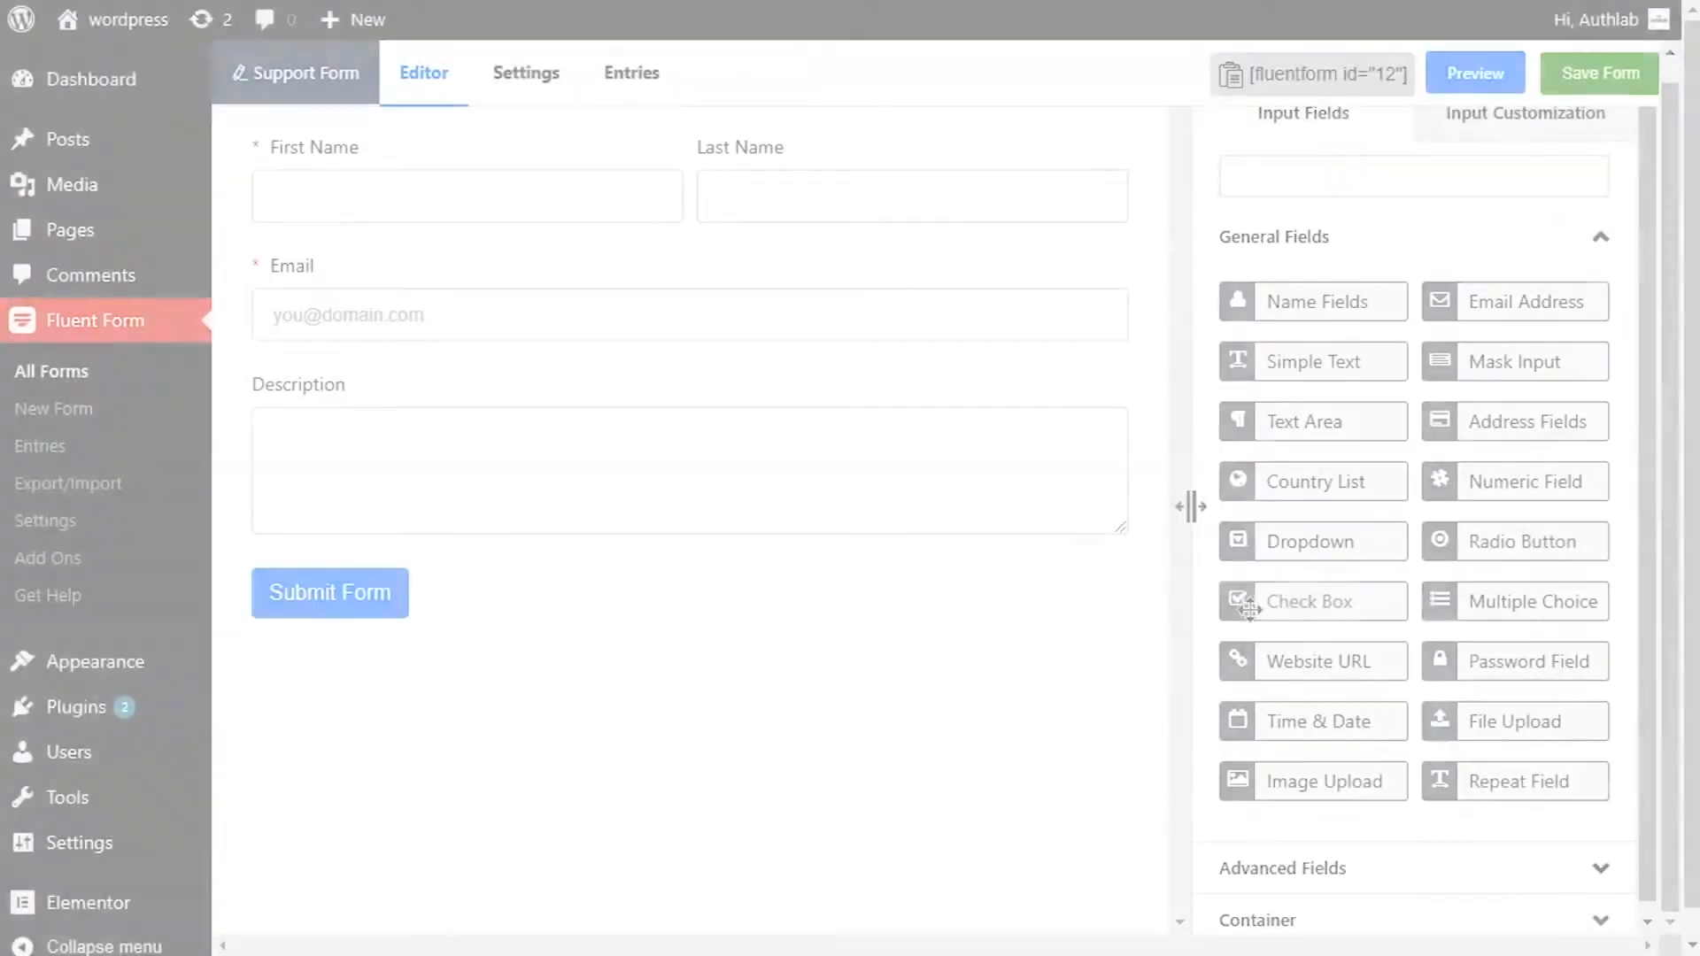
# Place a Check Box element from General Fields below the Description box.
pyautogui.moveTo(1311, 602); pyautogui.dragTo(726, 569)
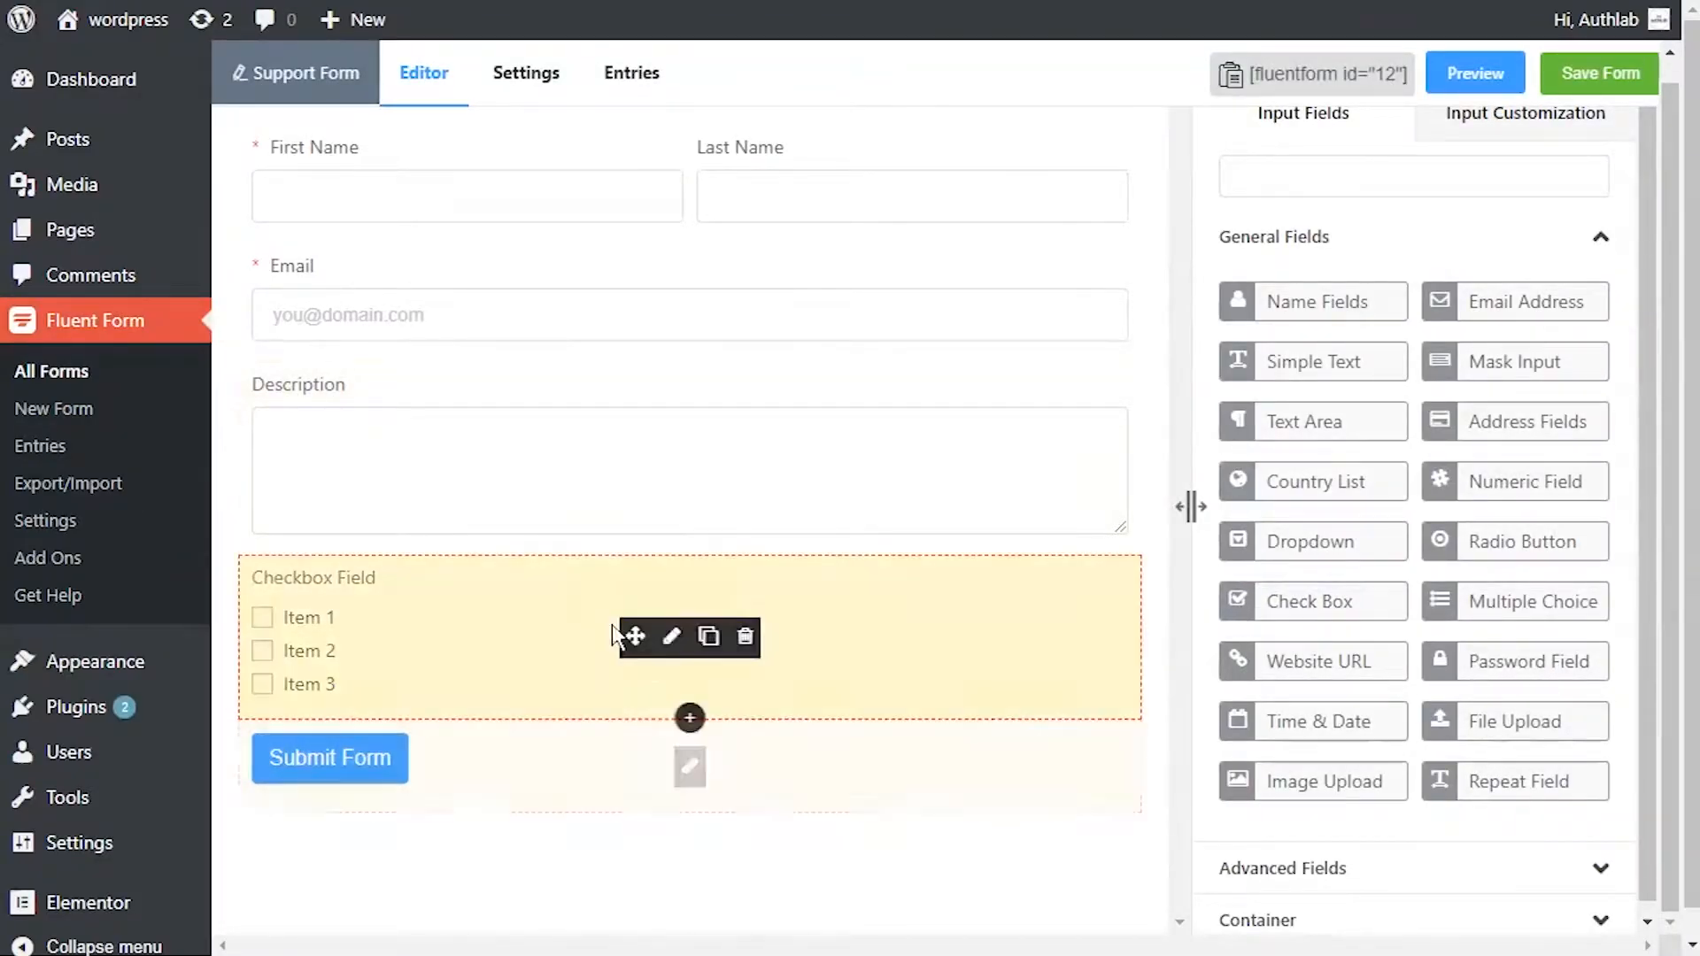
pyautogui.moveTo(671, 636)
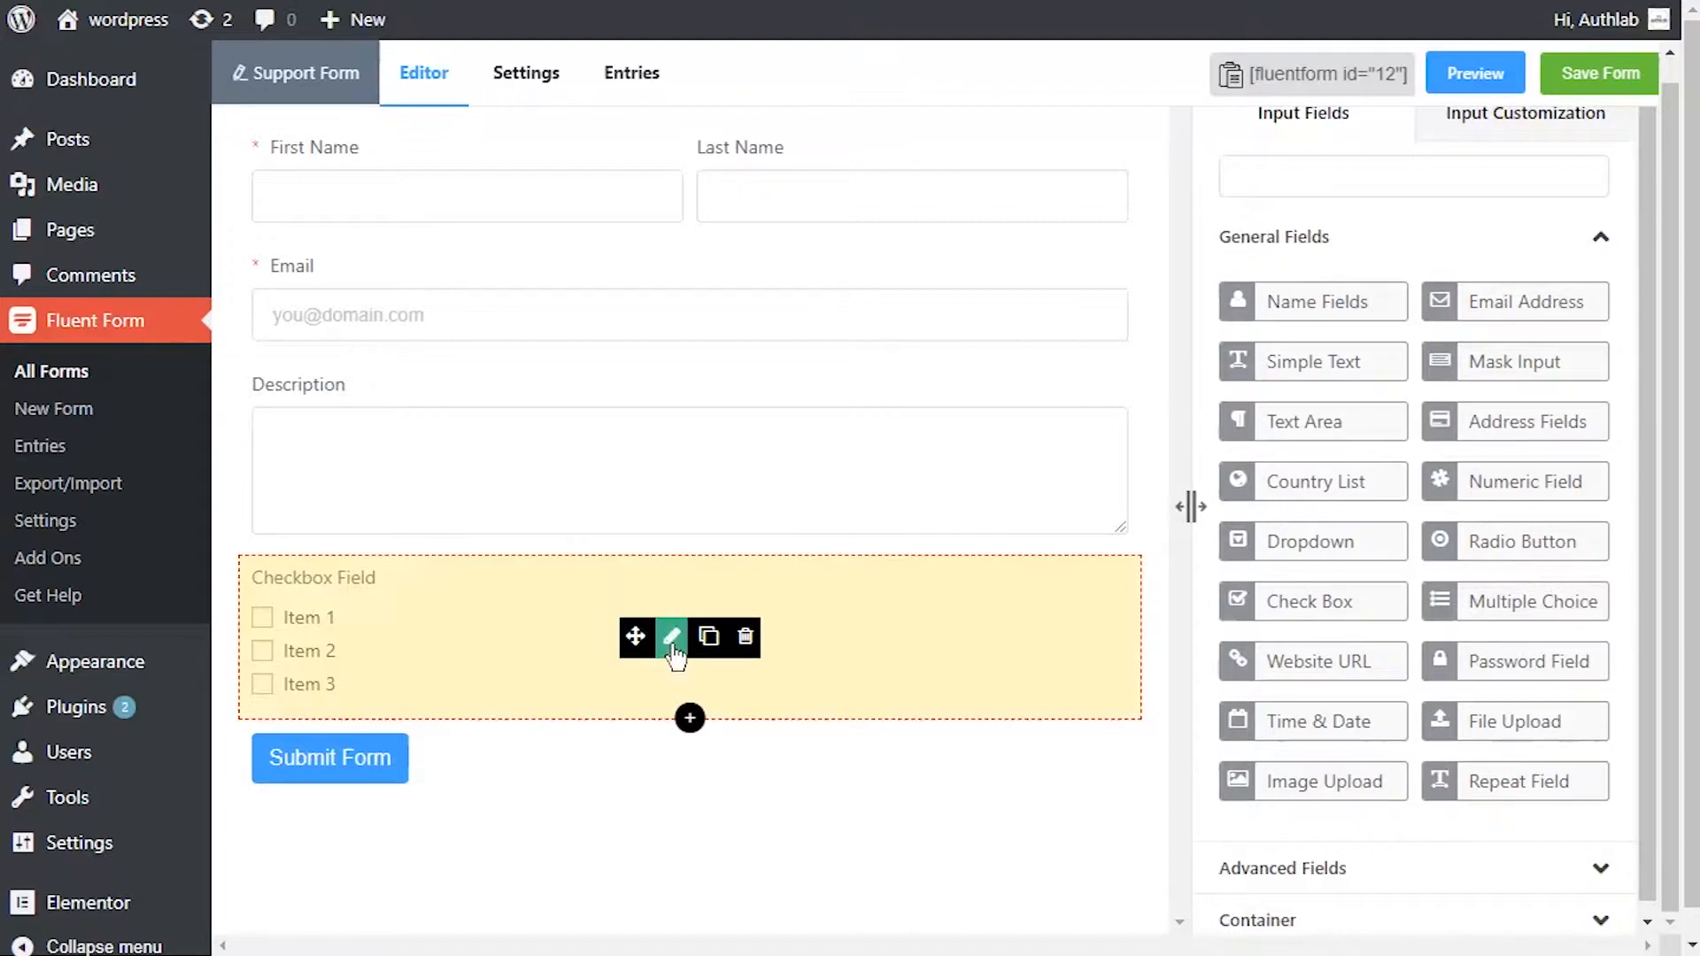
# Label the new checkbox field 'Skill' in its Element Label setting.
pyautogui.click(671, 636)
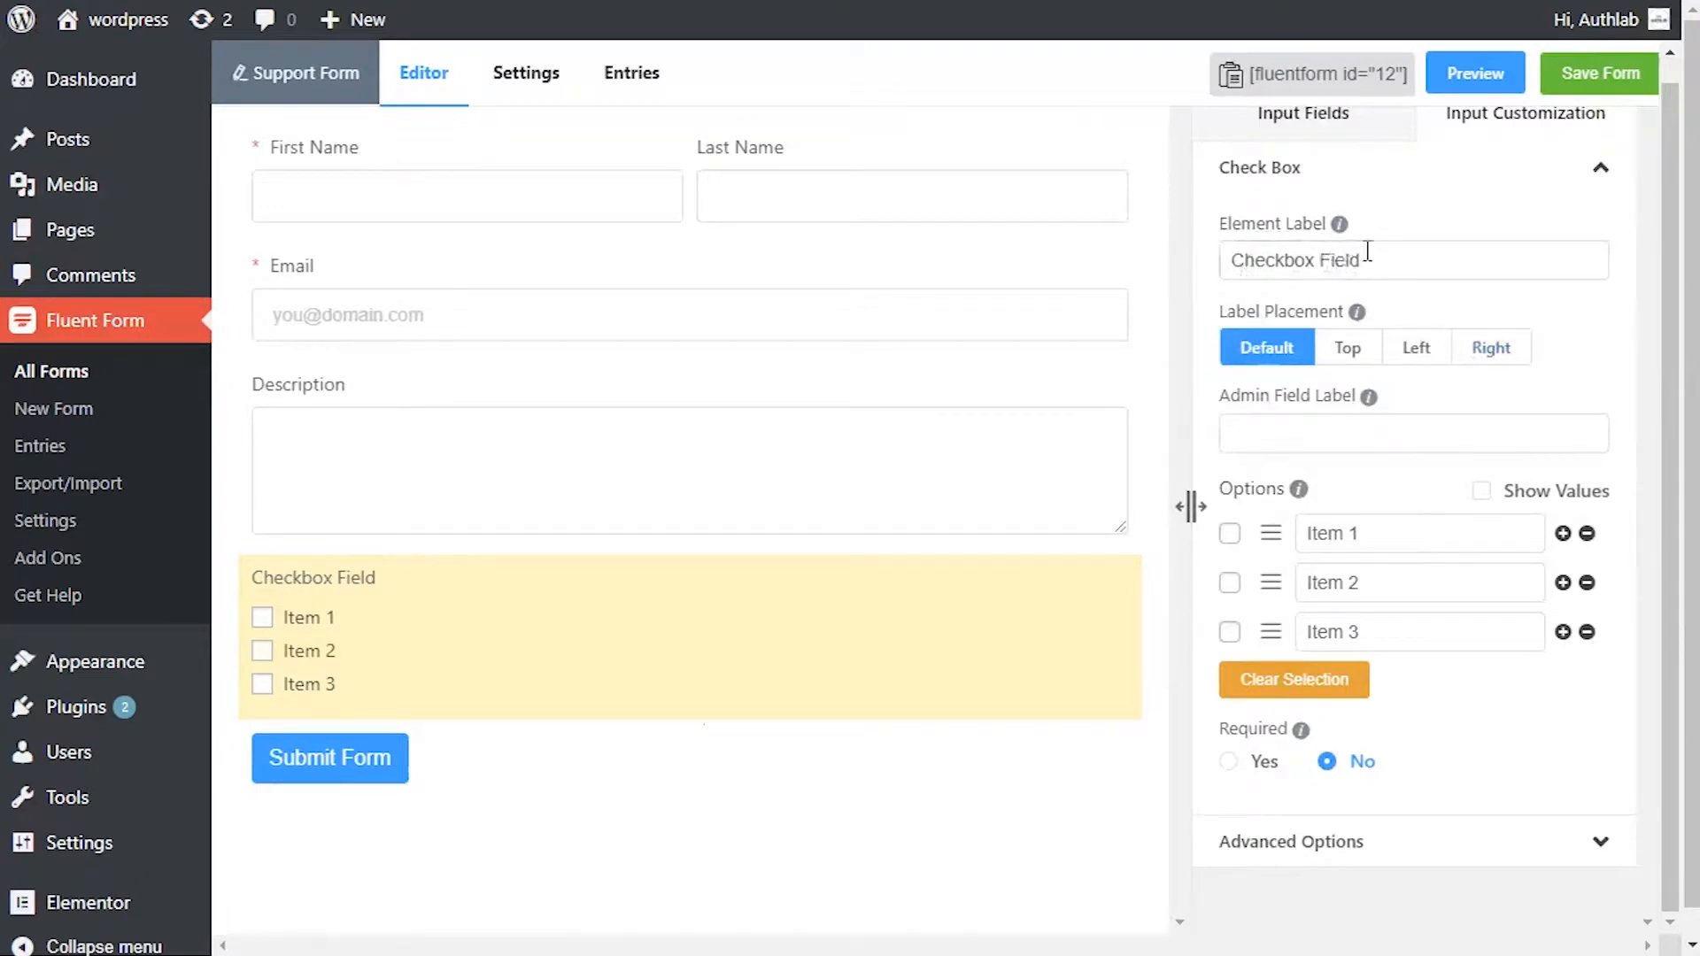
pyautogui.write('Skill')
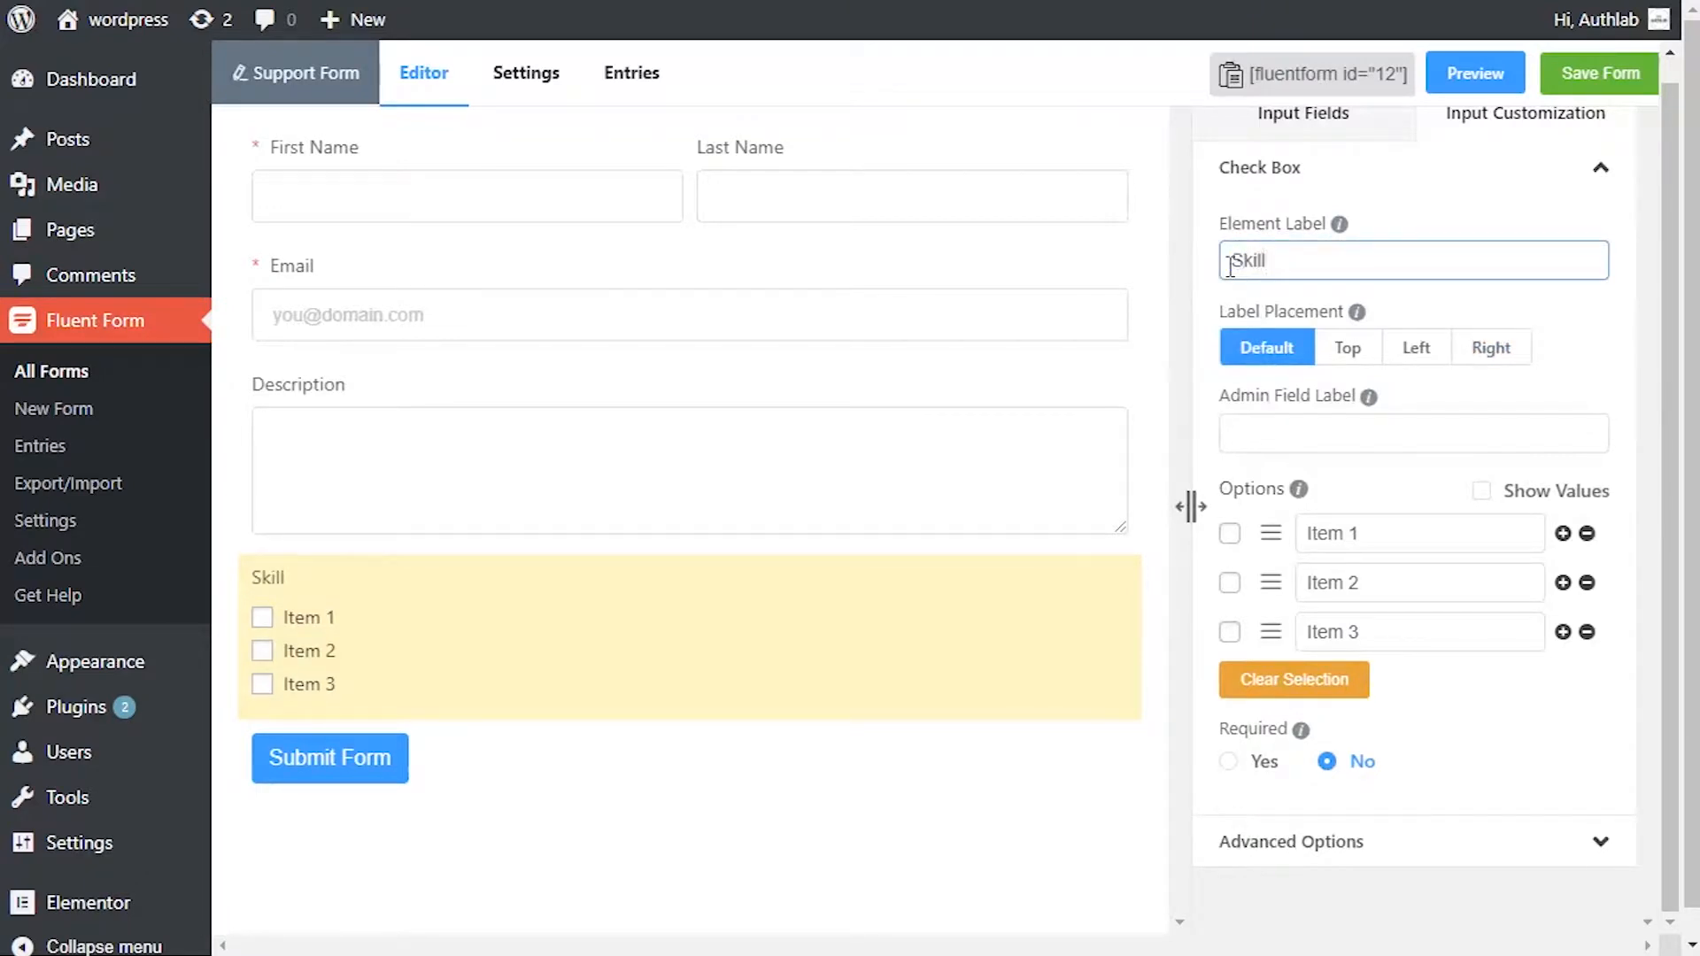
pyautogui.click(1413, 432)
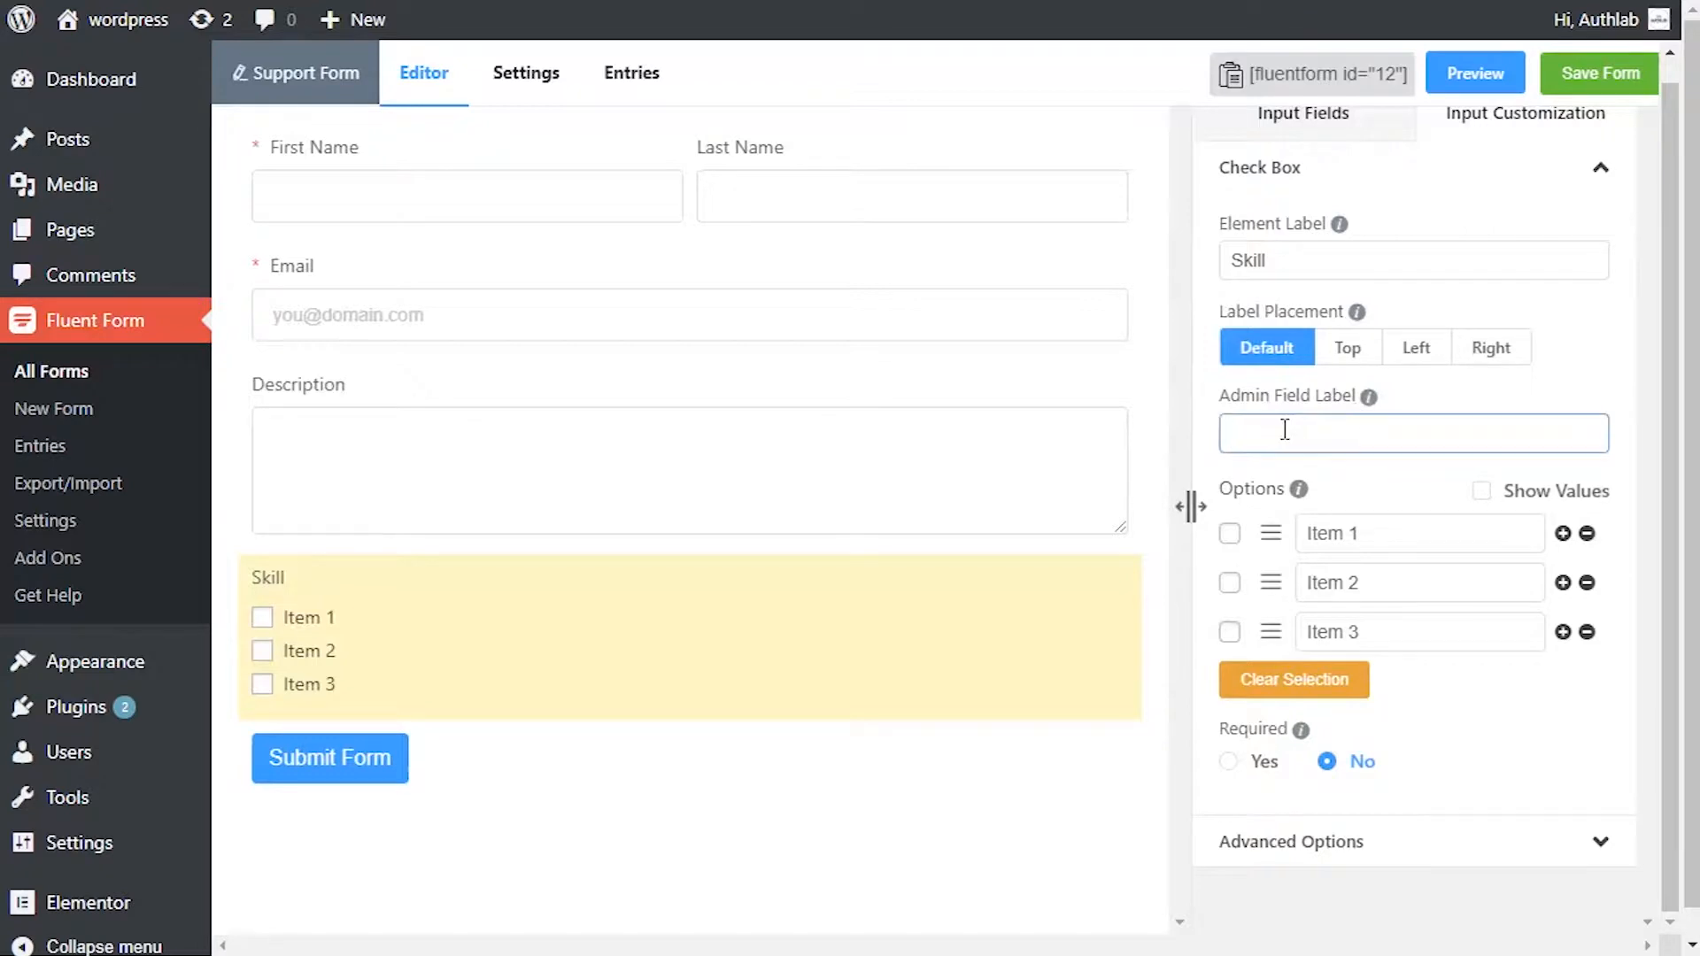
pyautogui.click(1229, 533)
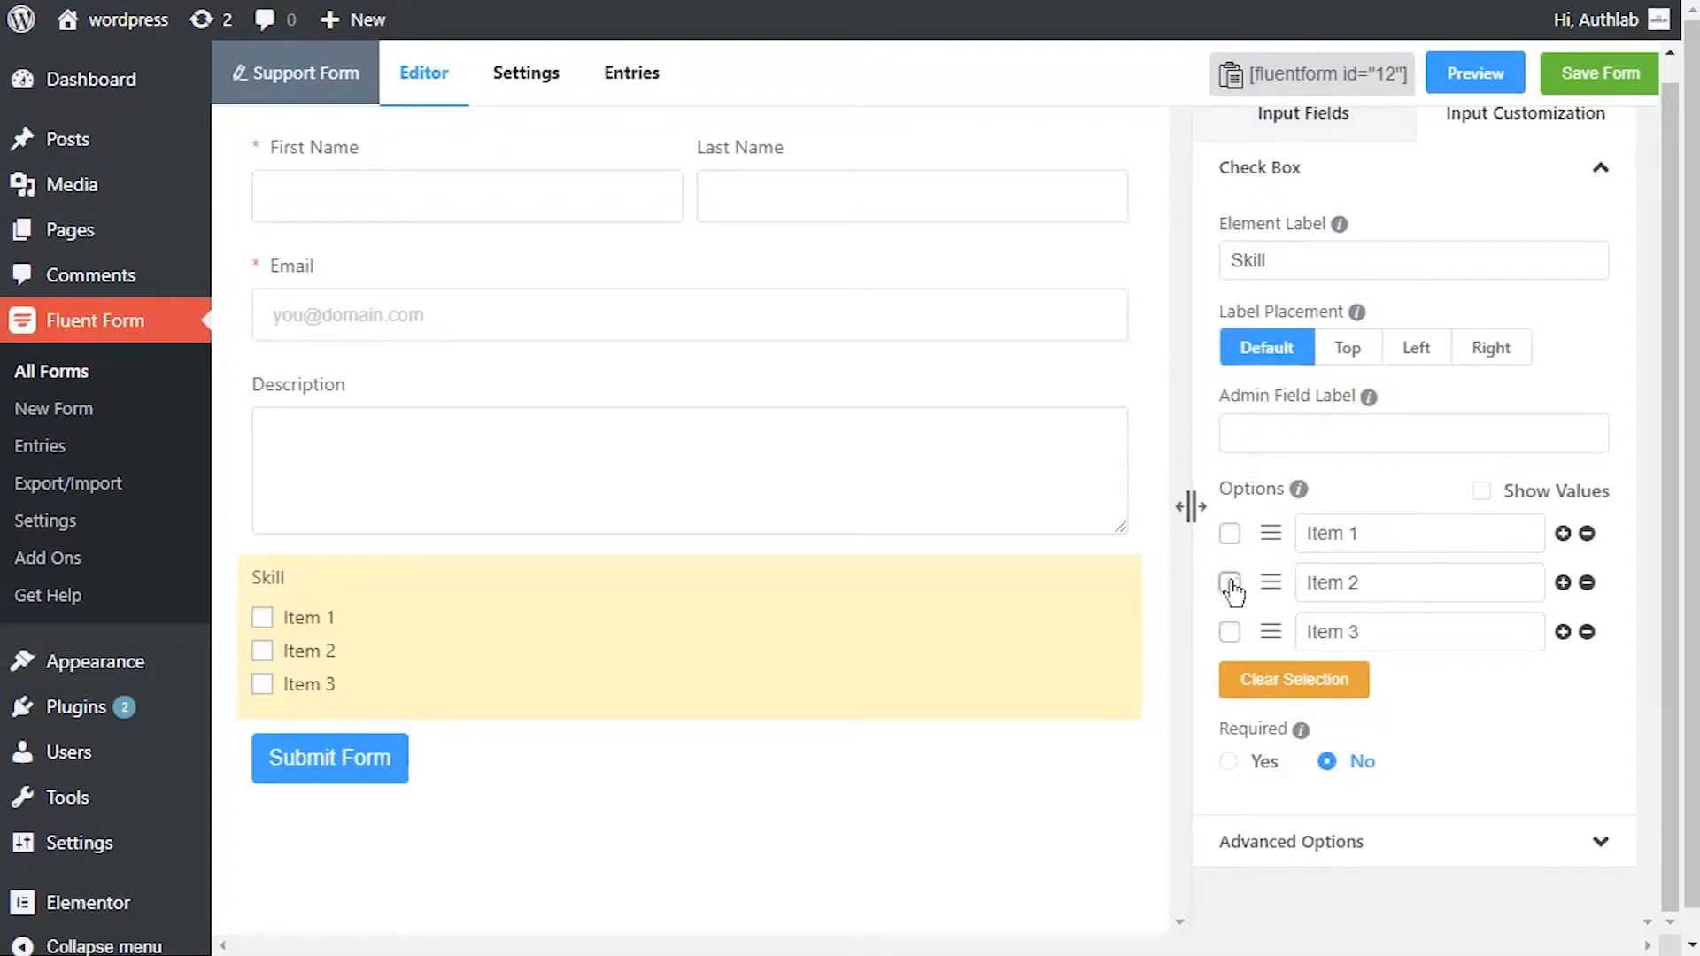
# Replace Item 1–3 with Photoshop, Illustrator and After effect, discarding an extra fourth option.
pyautogui.click(1229, 533)
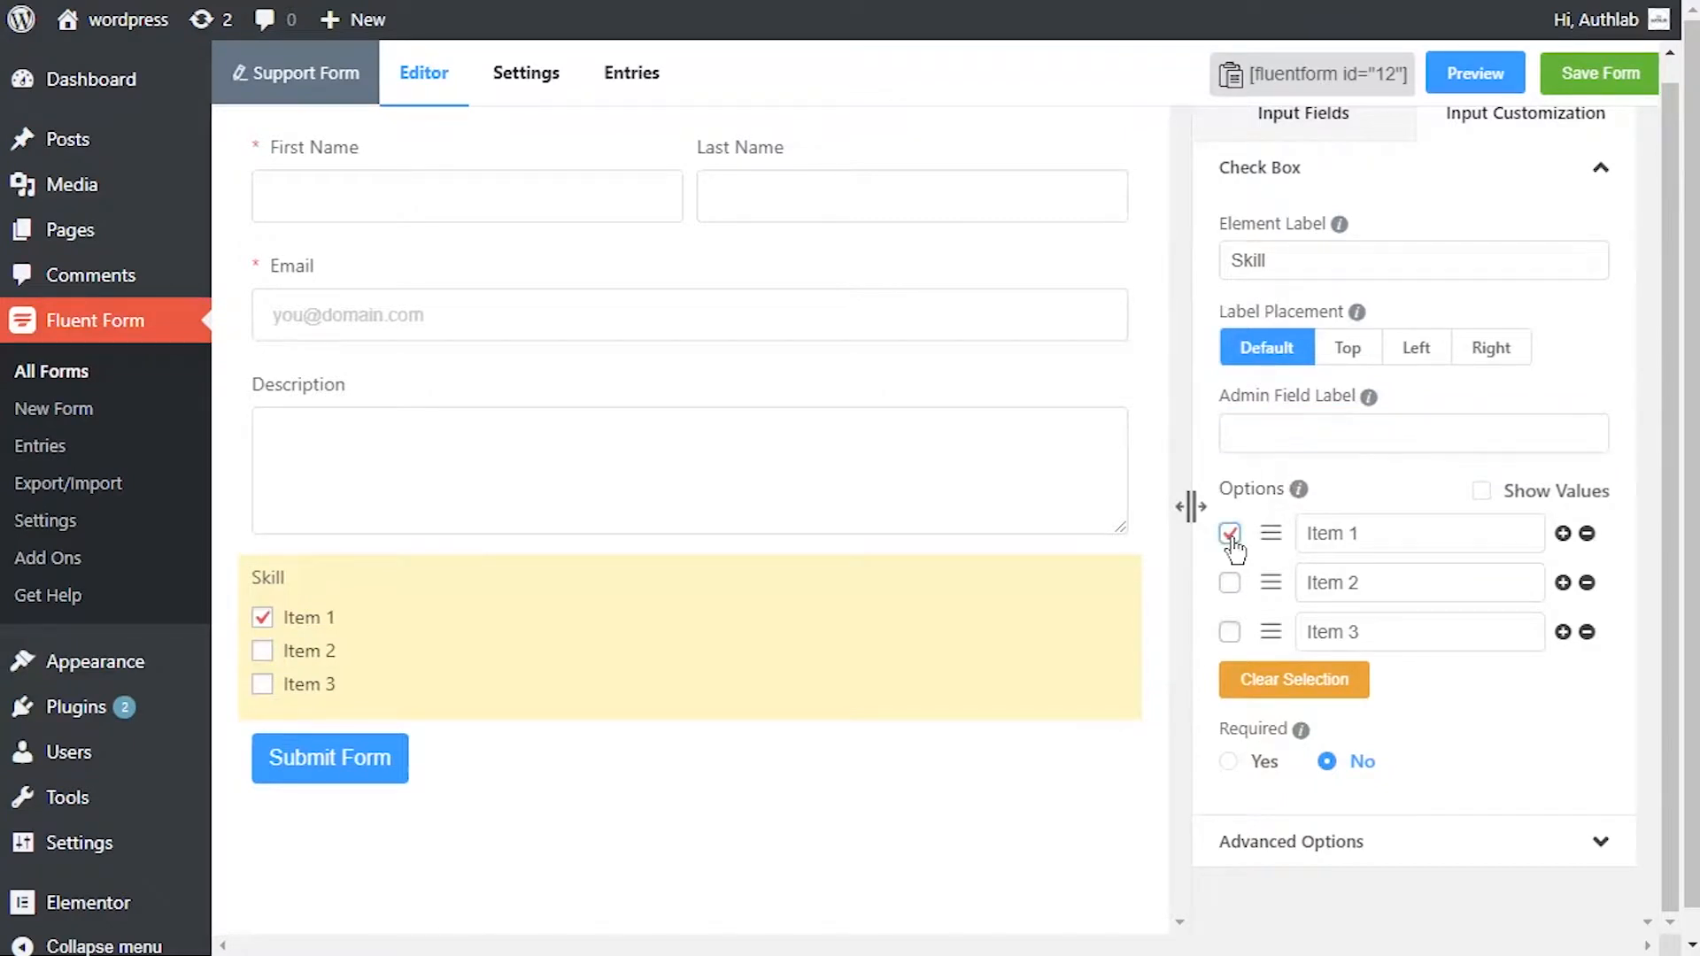
pyautogui.click(1229, 583)
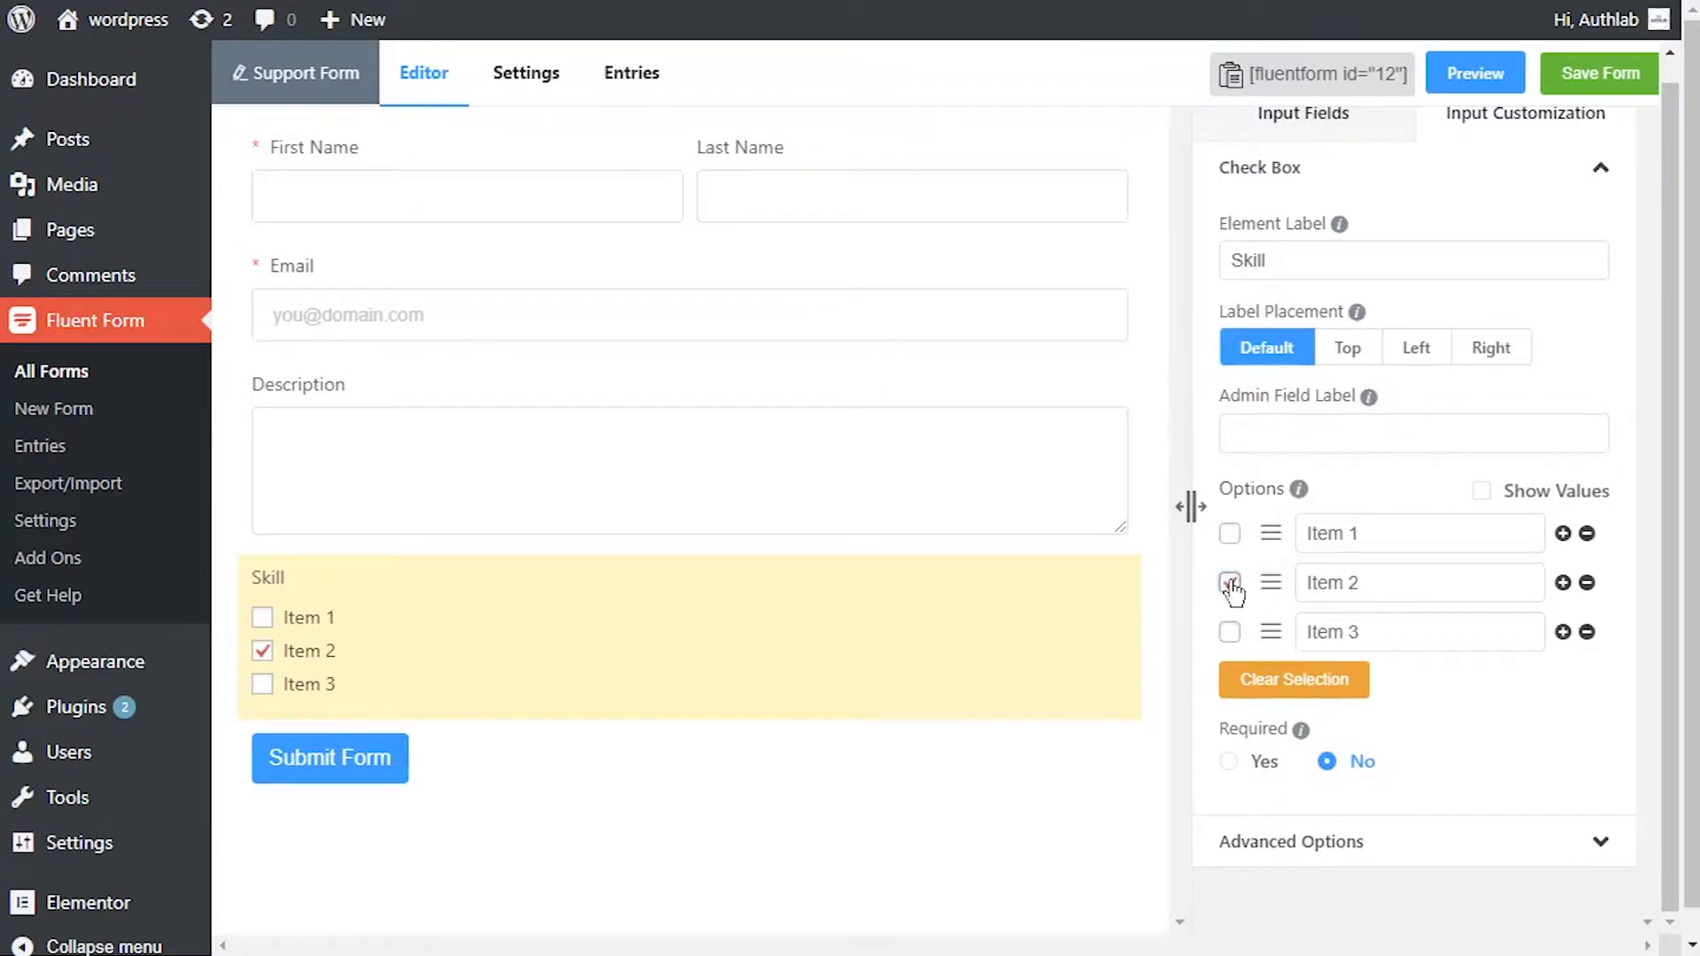
pyautogui.write('Photoshop')
pyautogui.write('After')
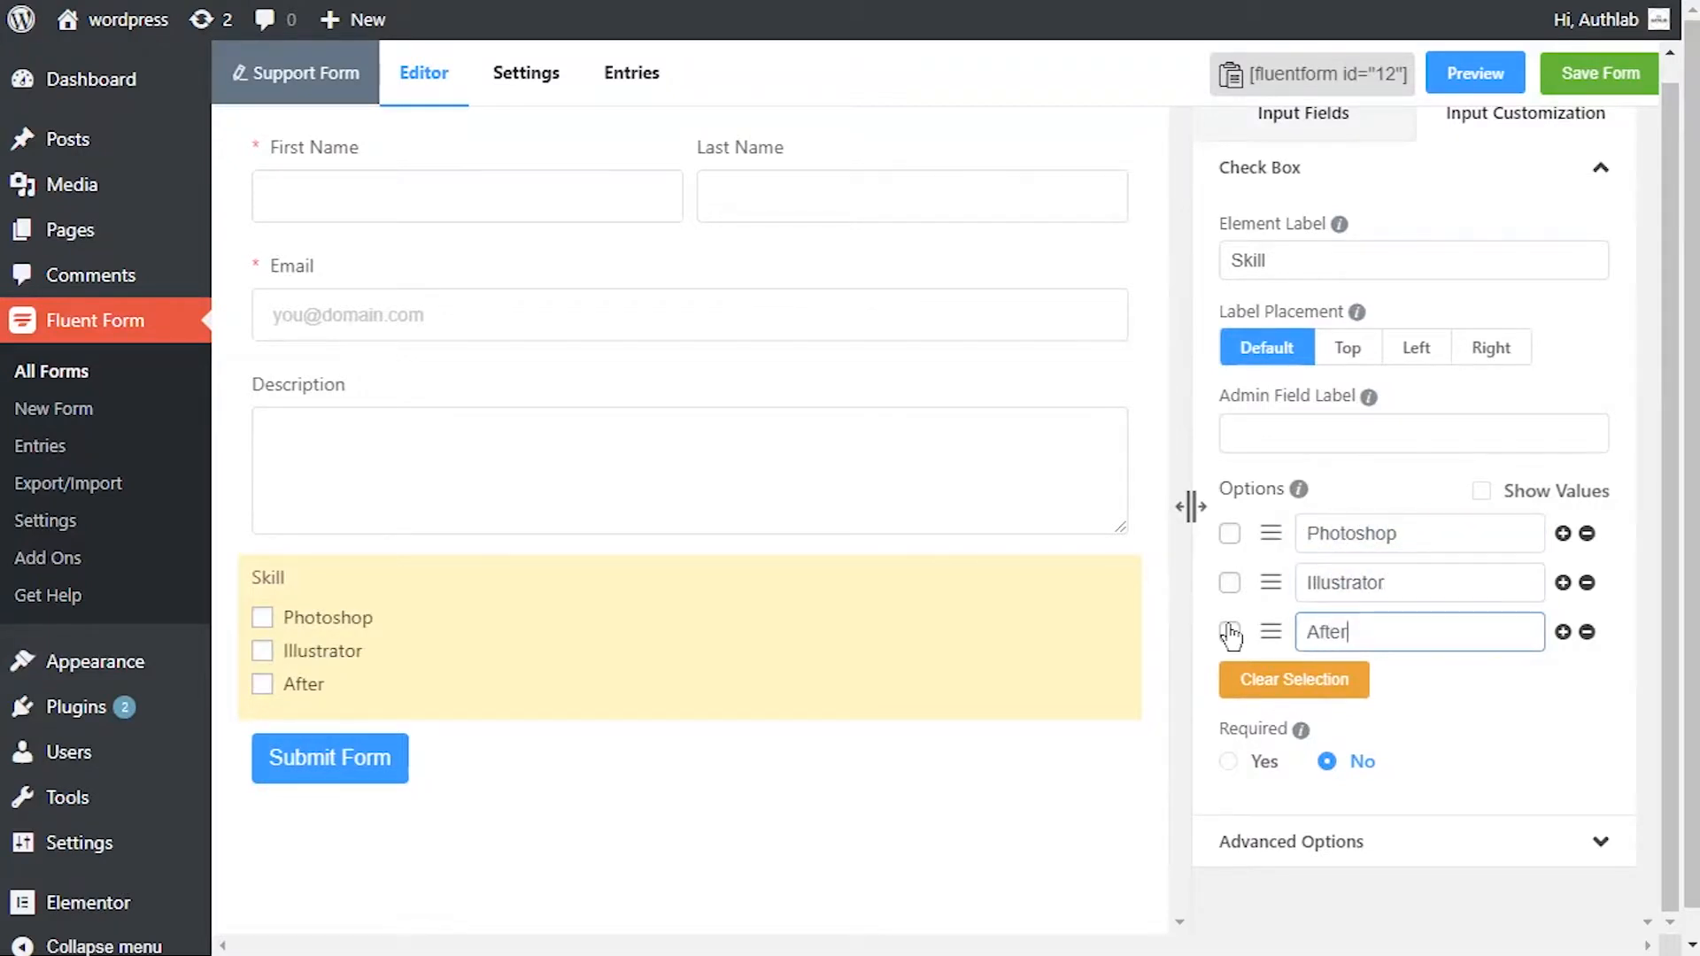
pyautogui.write('effect')
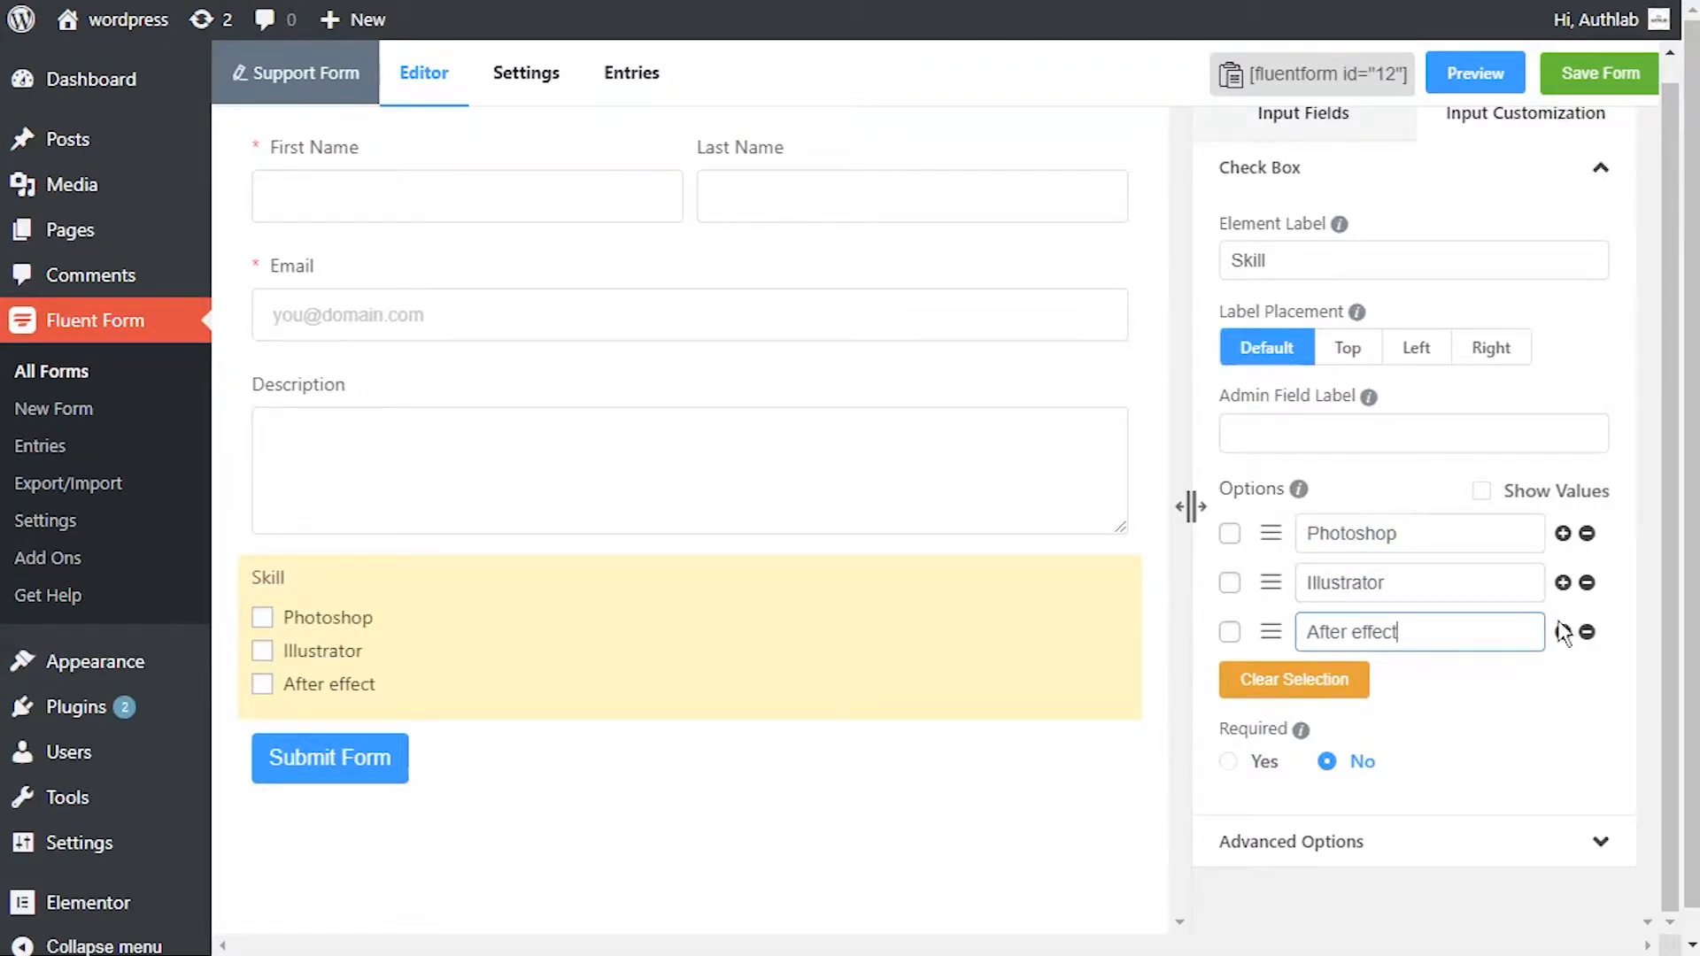
pyautogui.click(1562, 632)
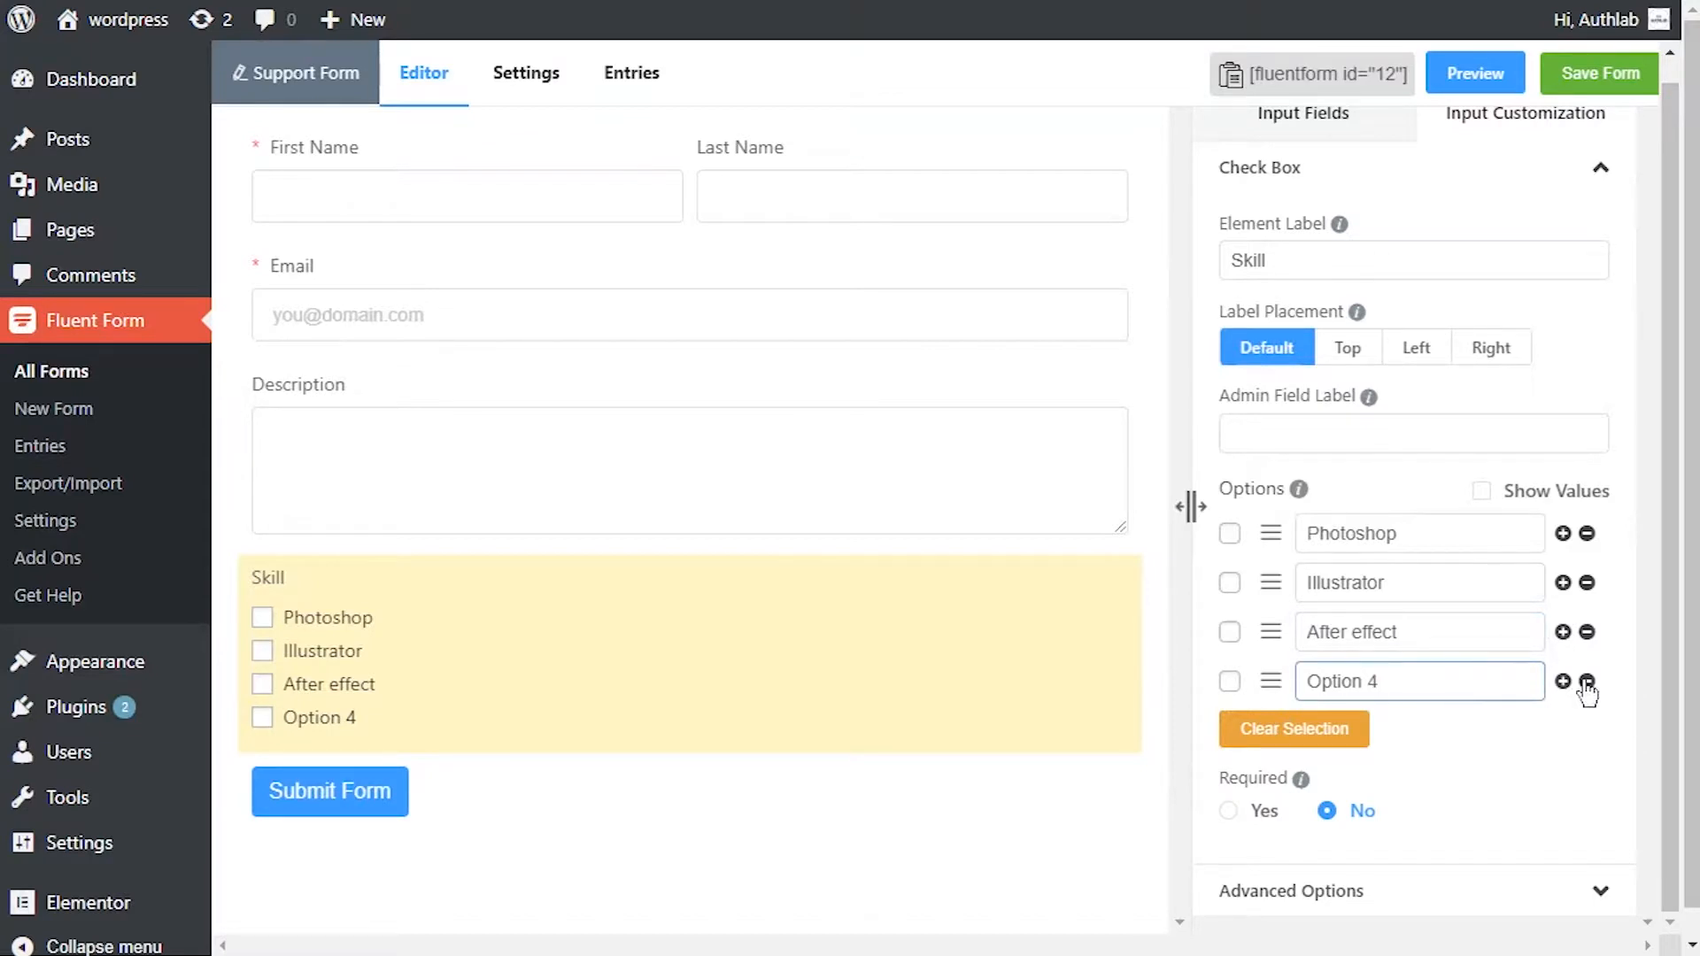
pyautogui.click(1587, 680)
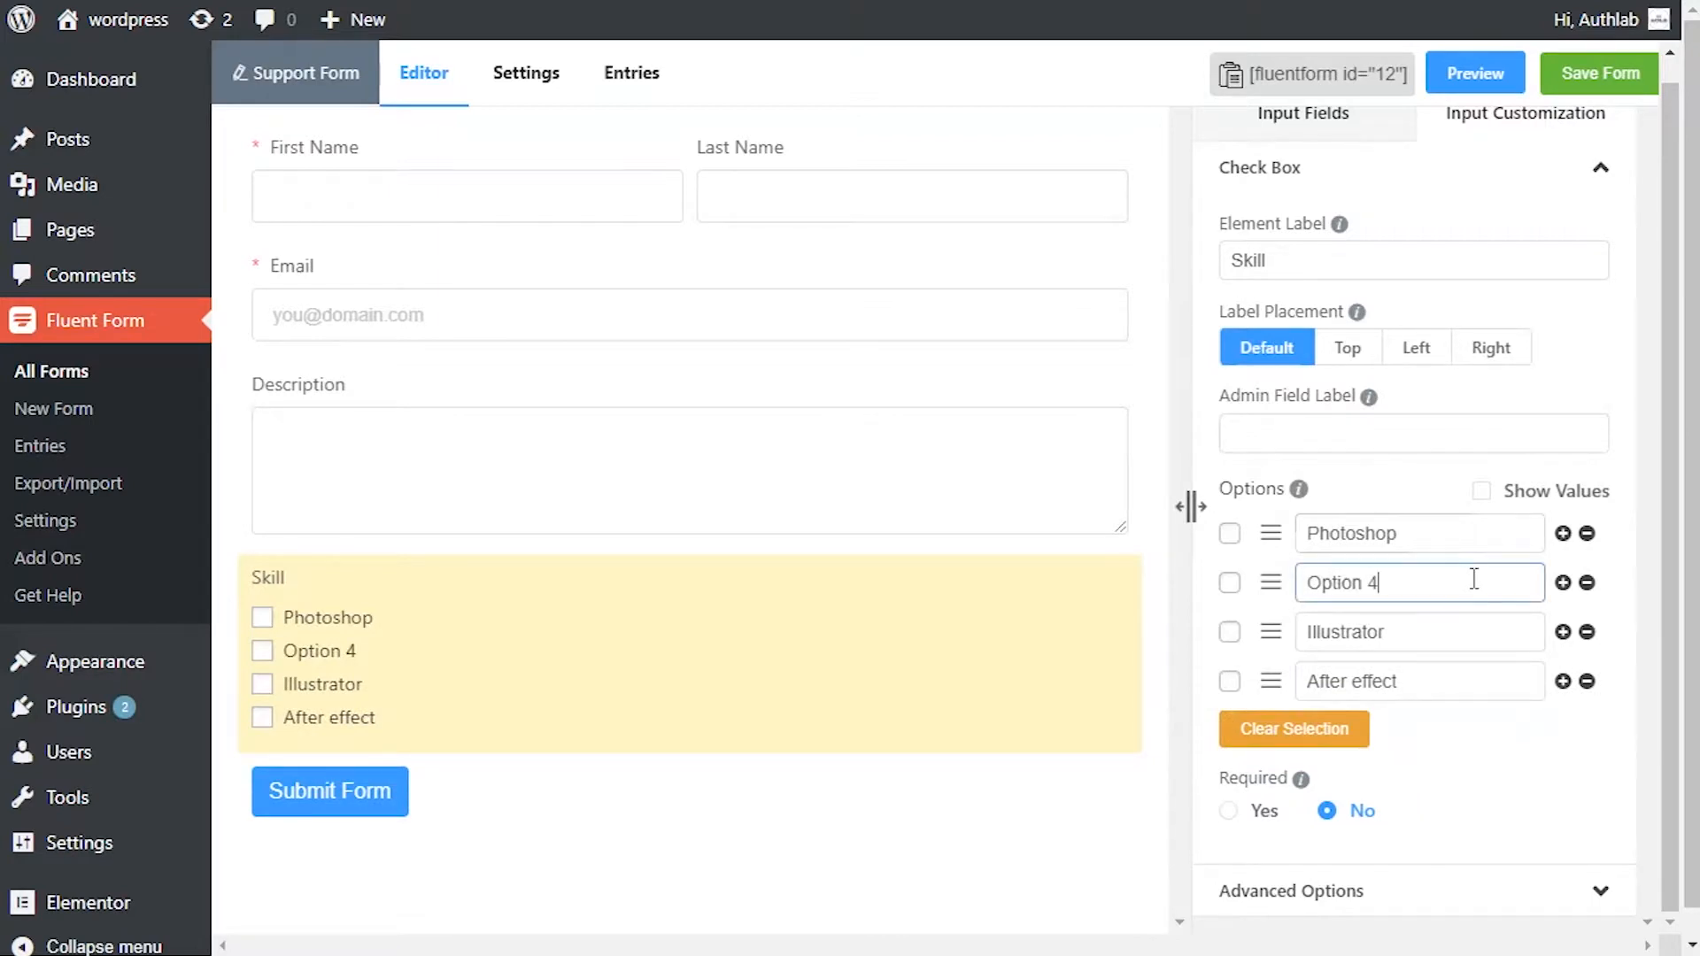
pyautogui.click(1586, 583)
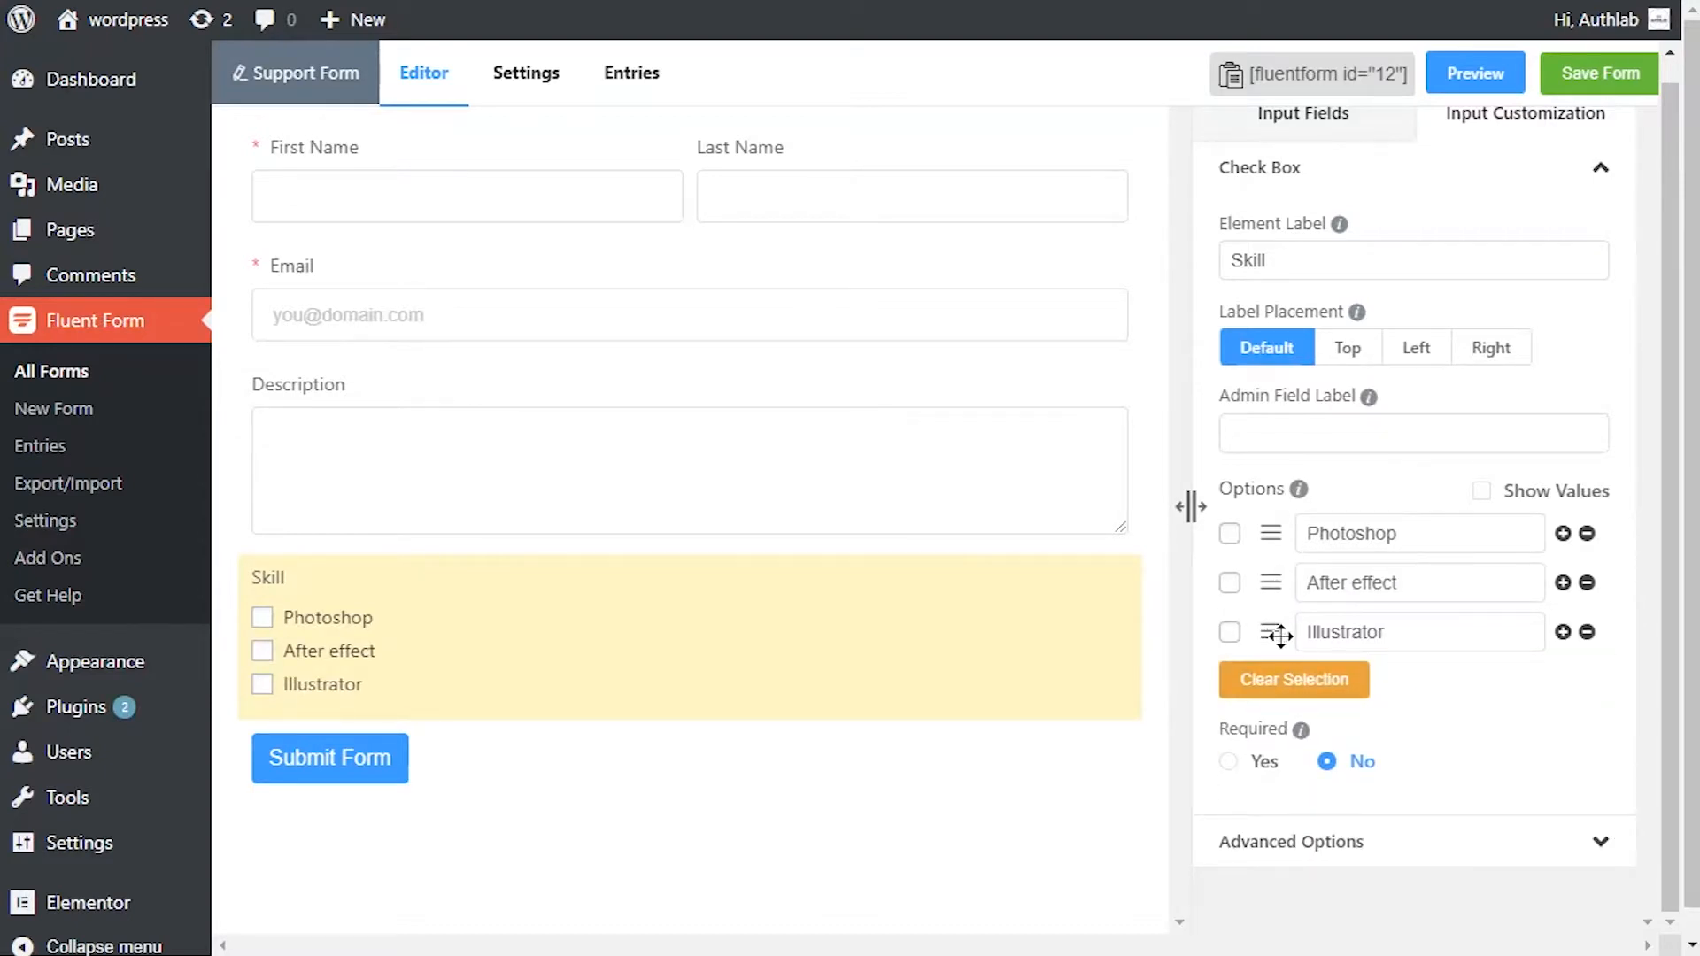
# Move Illustrator to the top of the choices and leave Required set to No.
pyautogui.moveTo(1272, 632); pyautogui.dragTo(1272, 533)
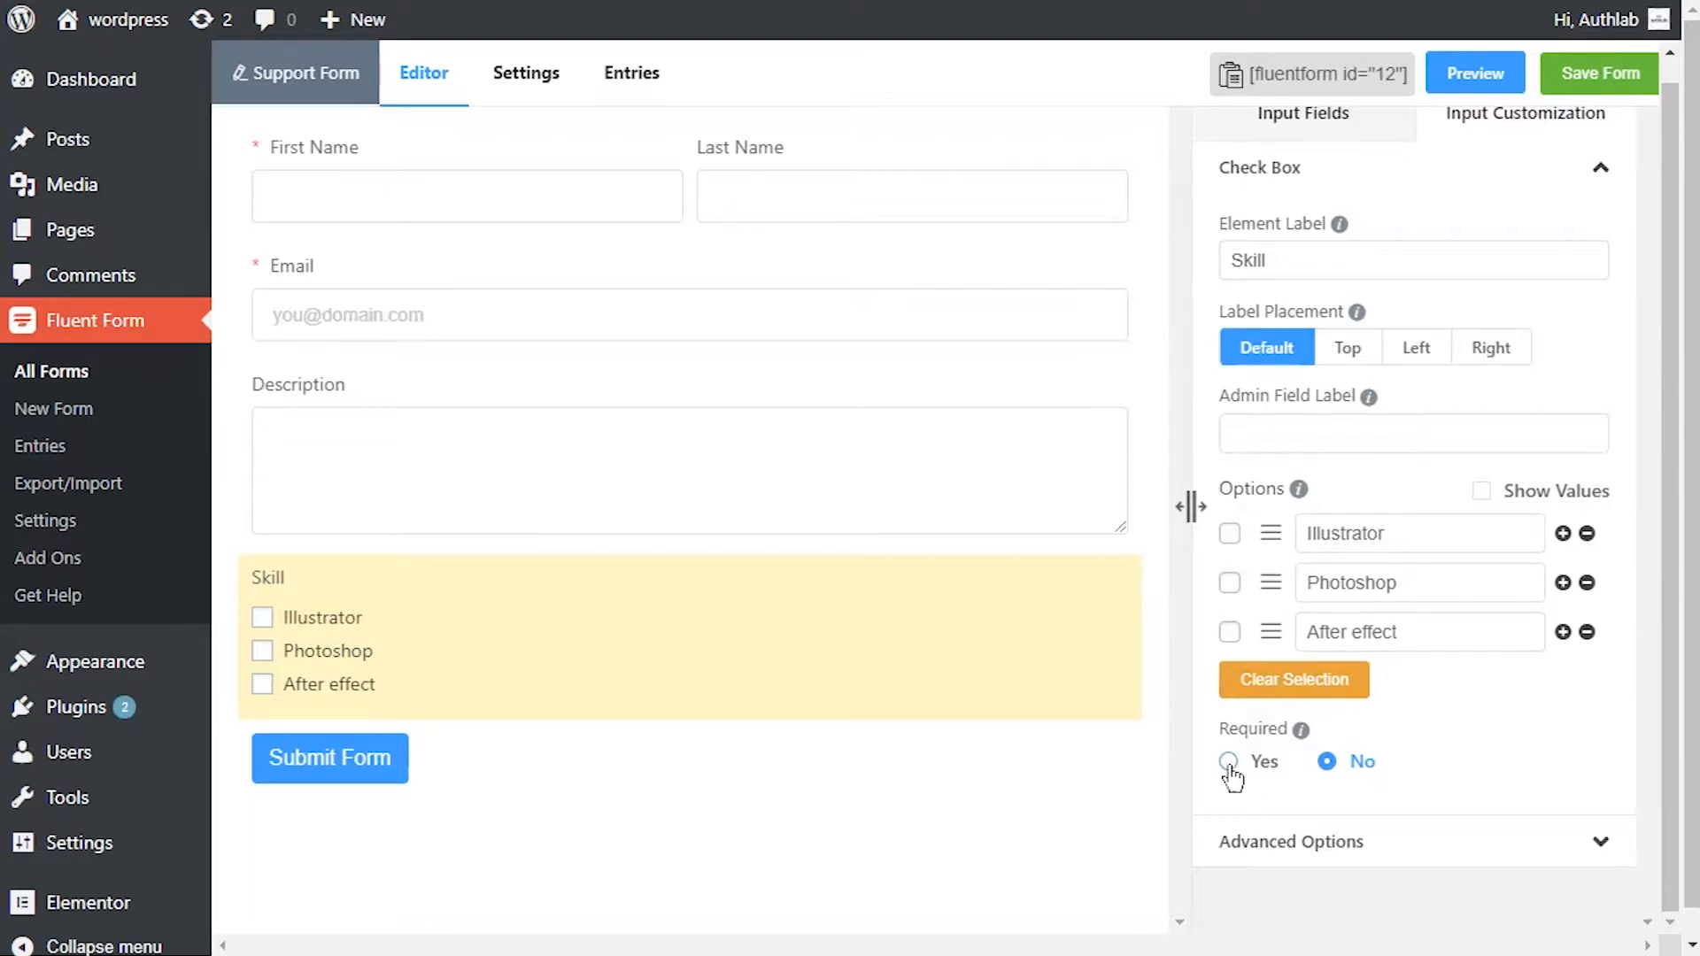
pyautogui.click(1227, 761)
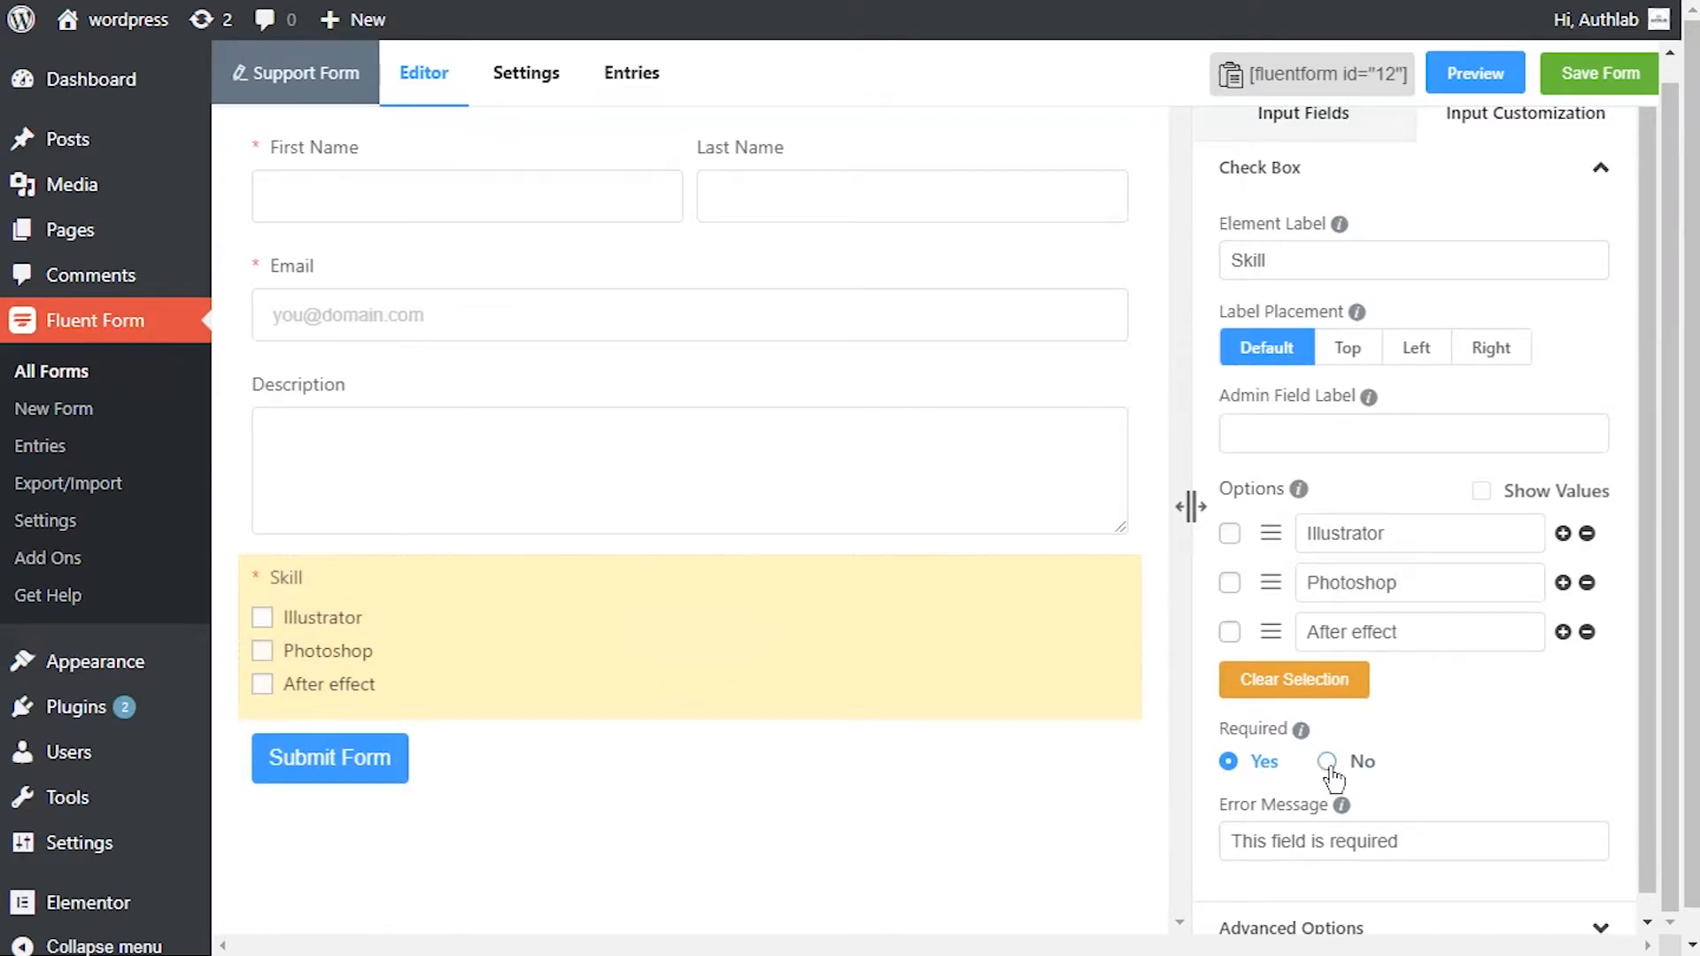
pyautogui.click(1327, 762)
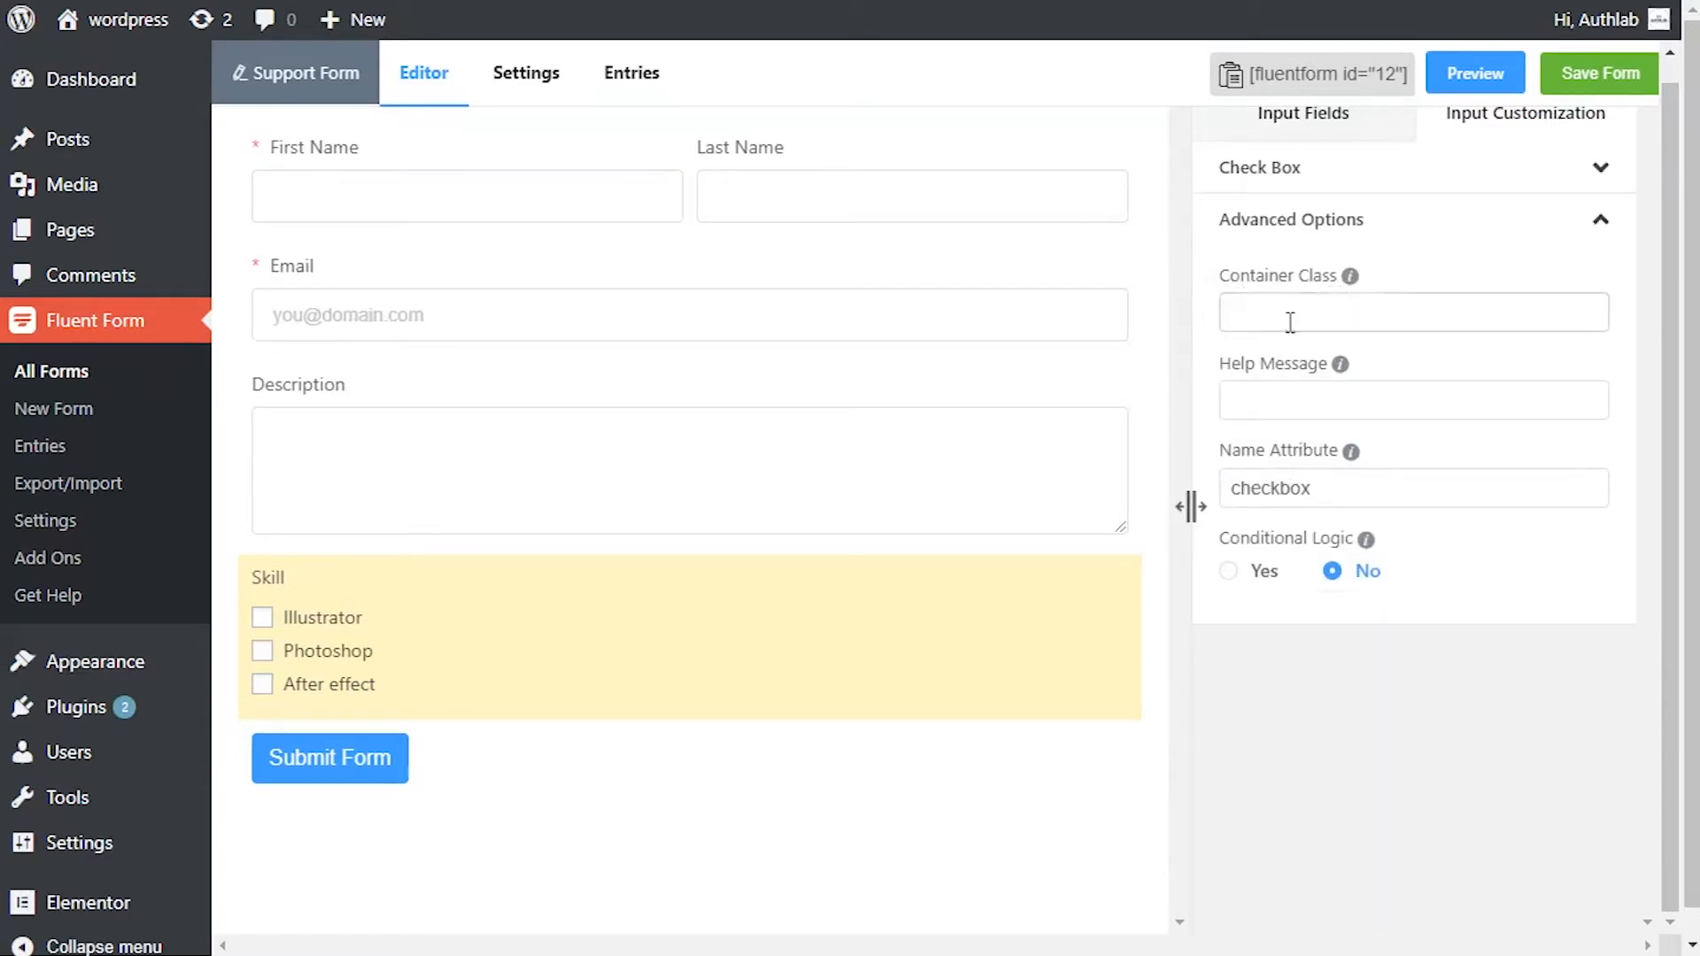
# Enter the help message 'please mark your skills' under Advanced Options, leaving conditional logic off.
pyautogui.click(1413, 401)
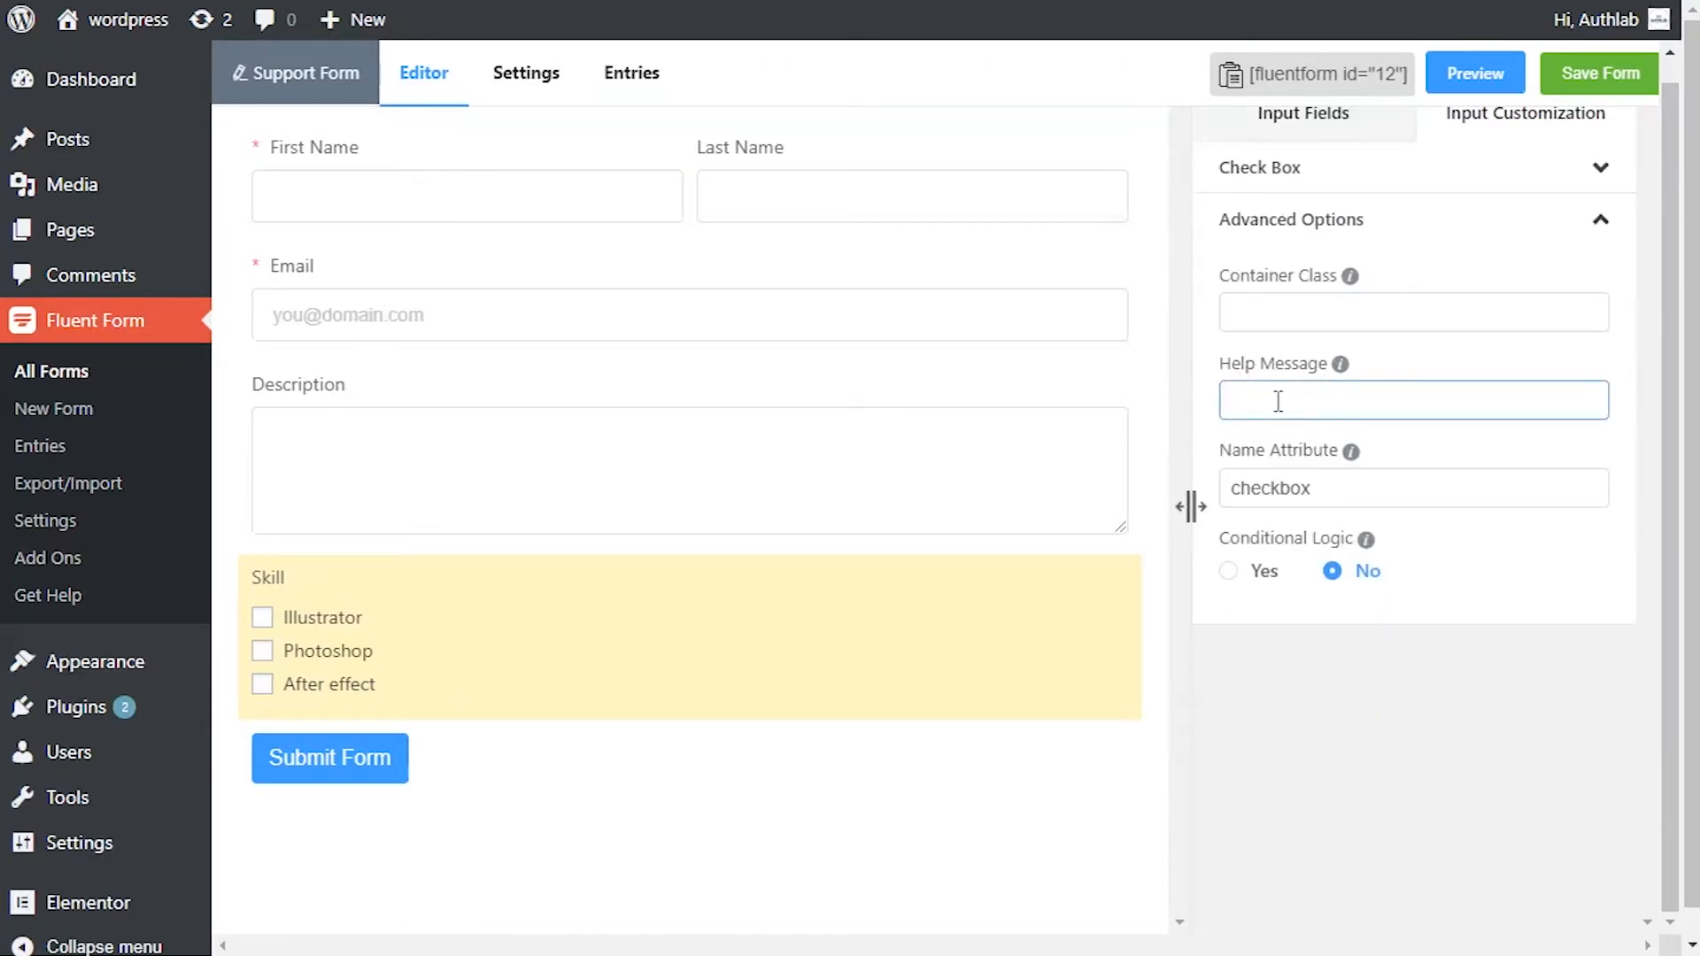
pyautogui.write('please mark your skills')
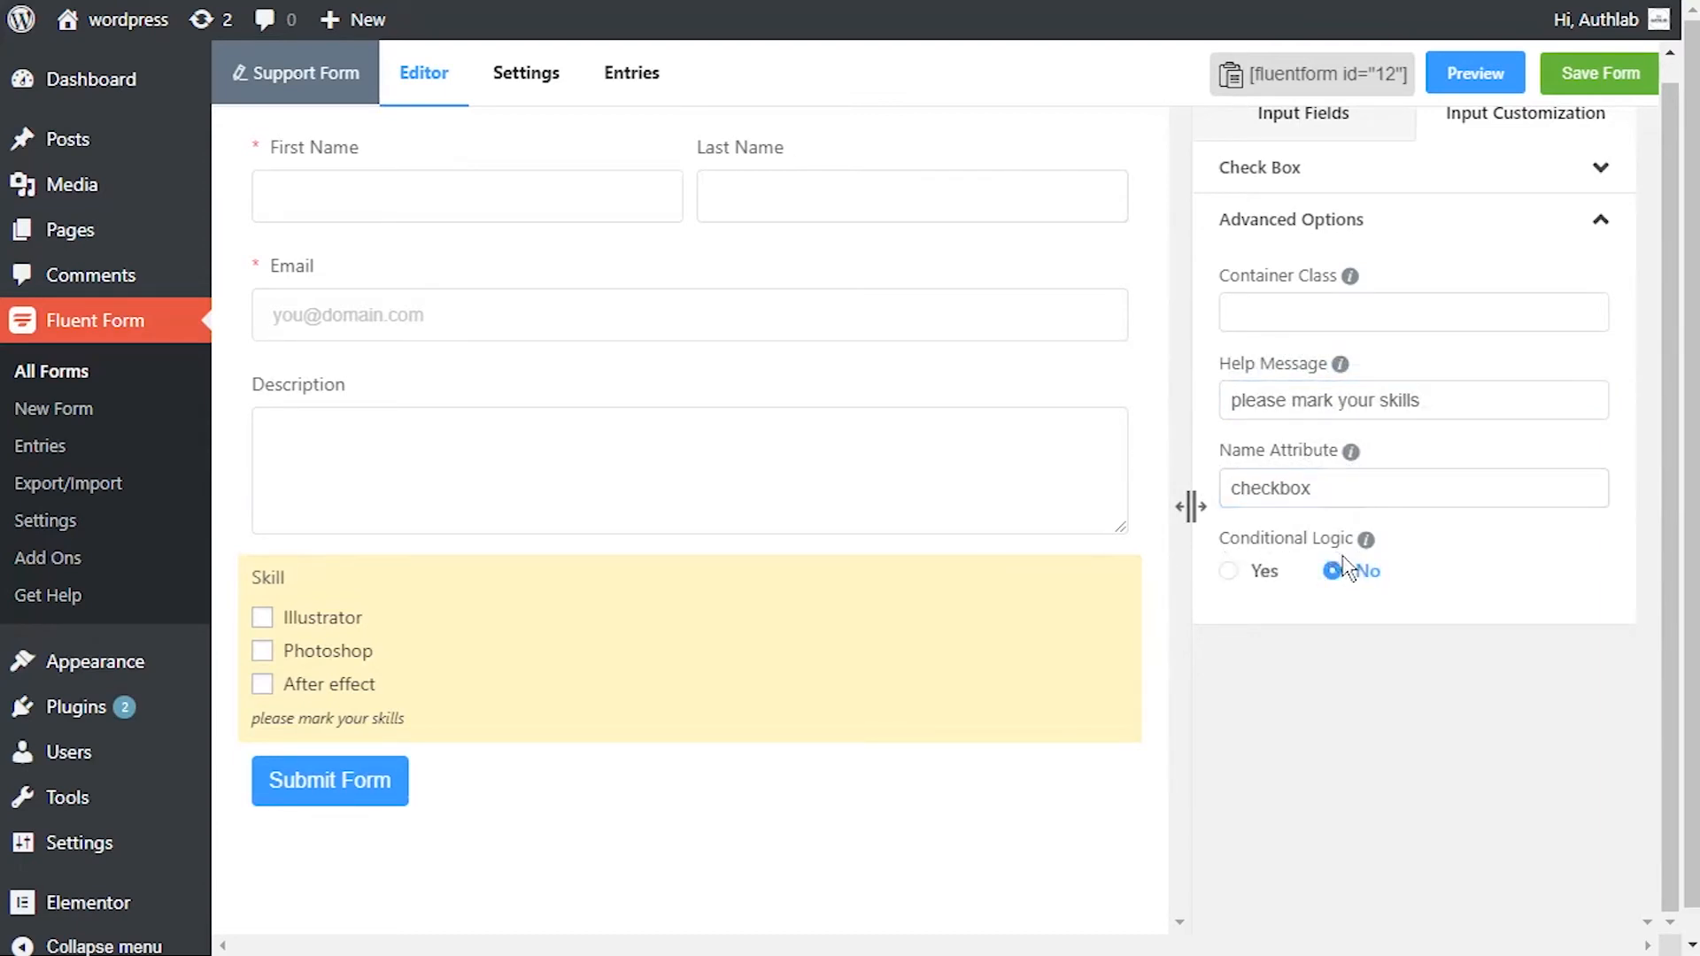
pyautogui.click(1228, 570)
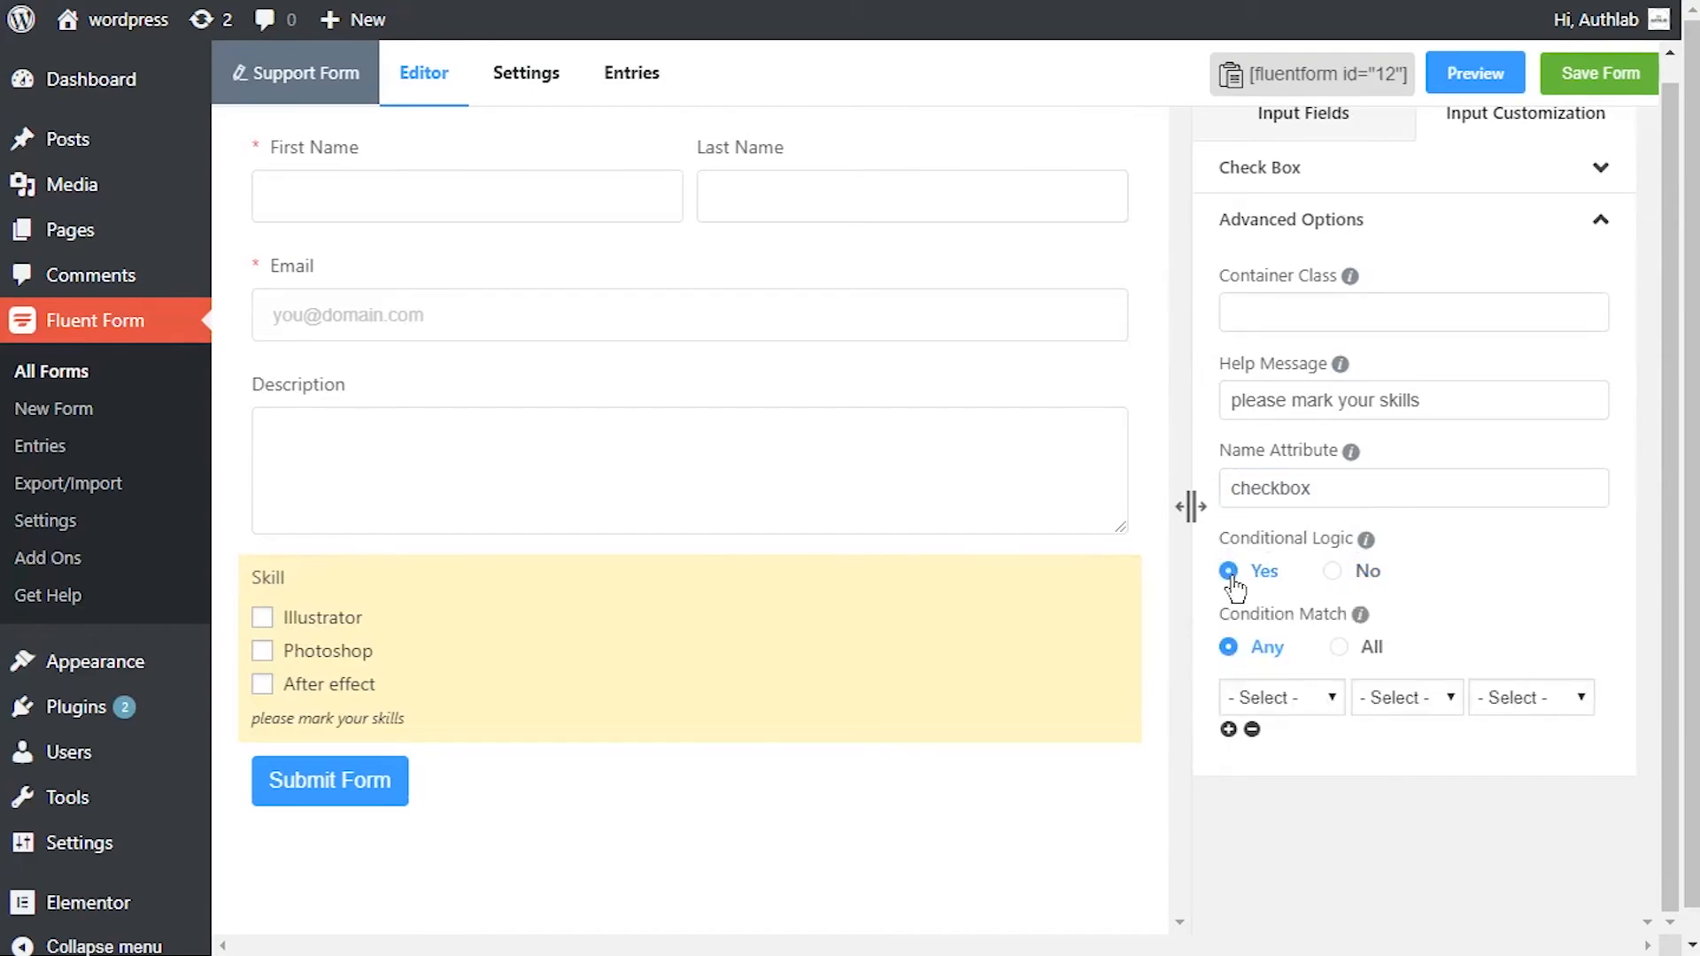
pyautogui.click(1331, 570)
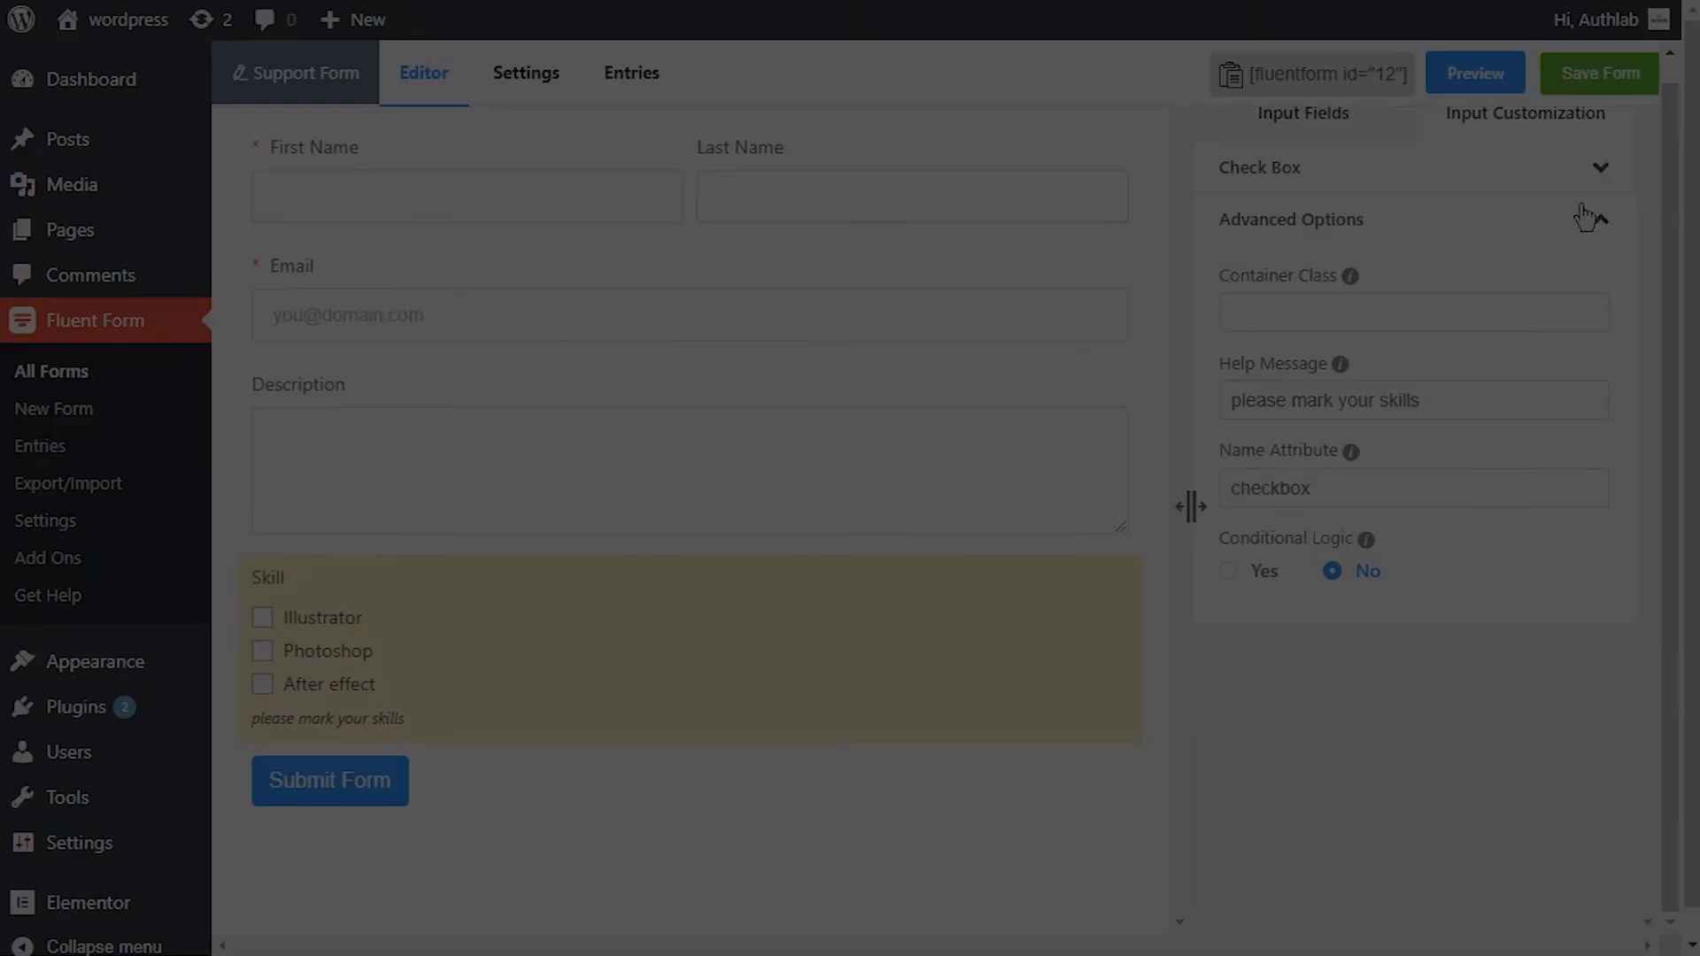
# Save the Support Form so the update is confirmed.
pyautogui.click(1598, 73)
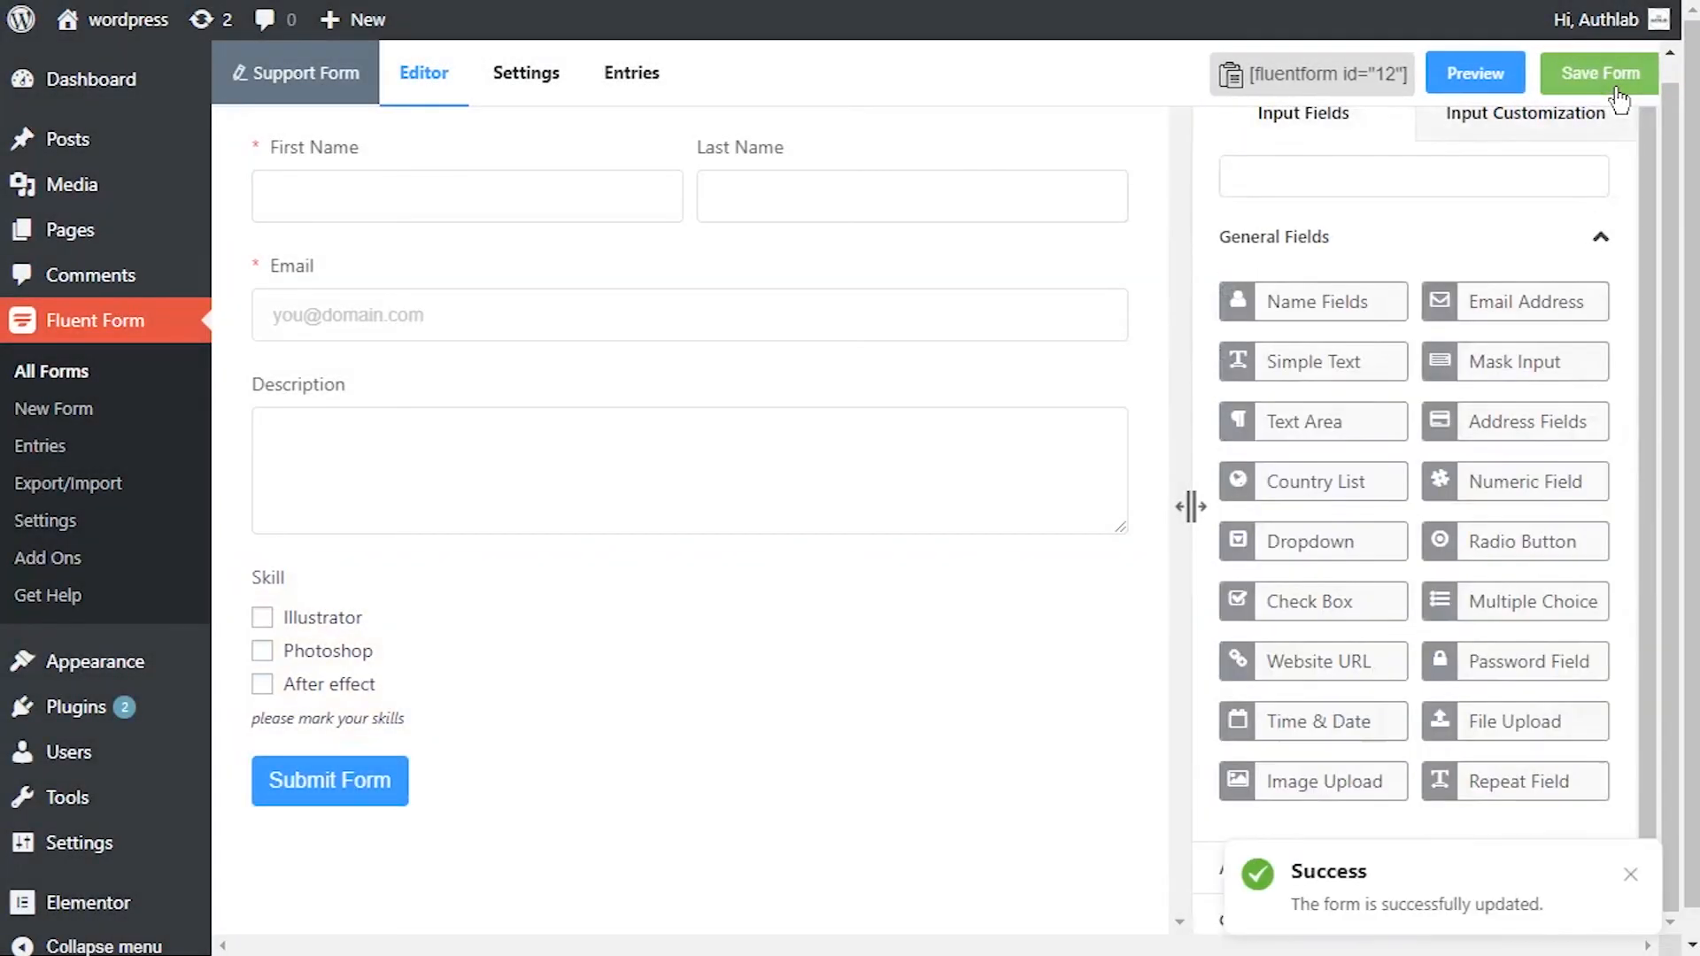